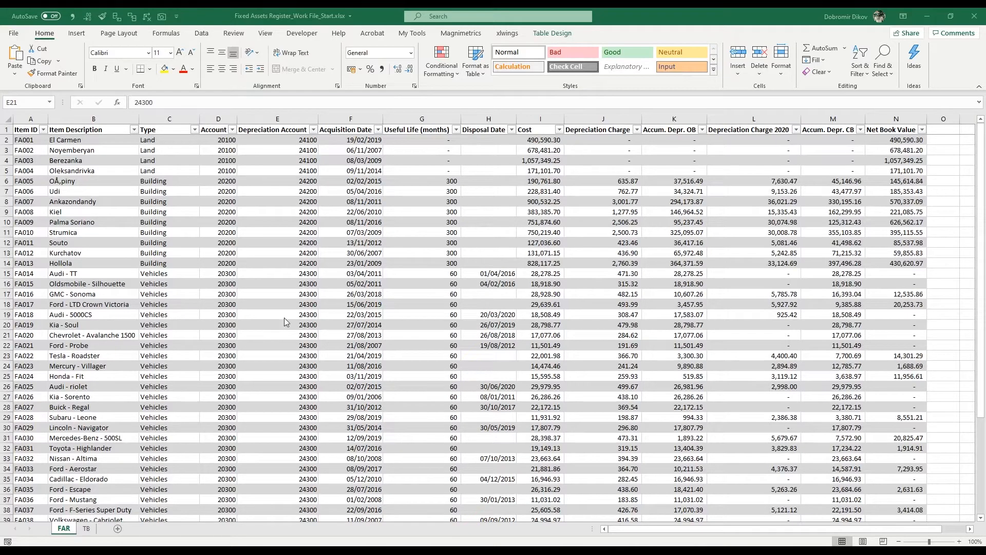
{"action": "mouse_move", "coordinate": [98, 187]}
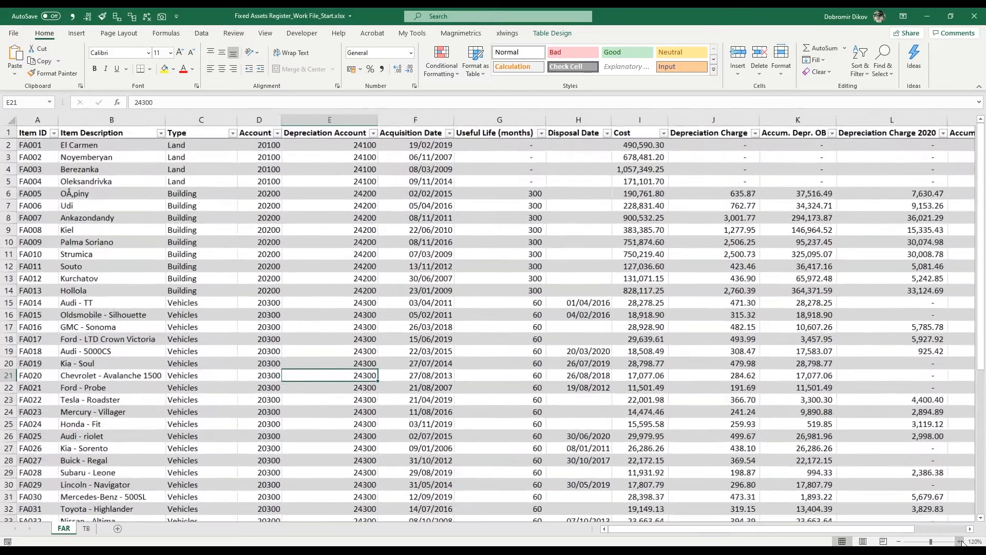
Step: Review register details: item IDs, accounts, acquisition date, useful life, disposal dates and costs
{"action": "left_click", "coordinate": [960, 541]}
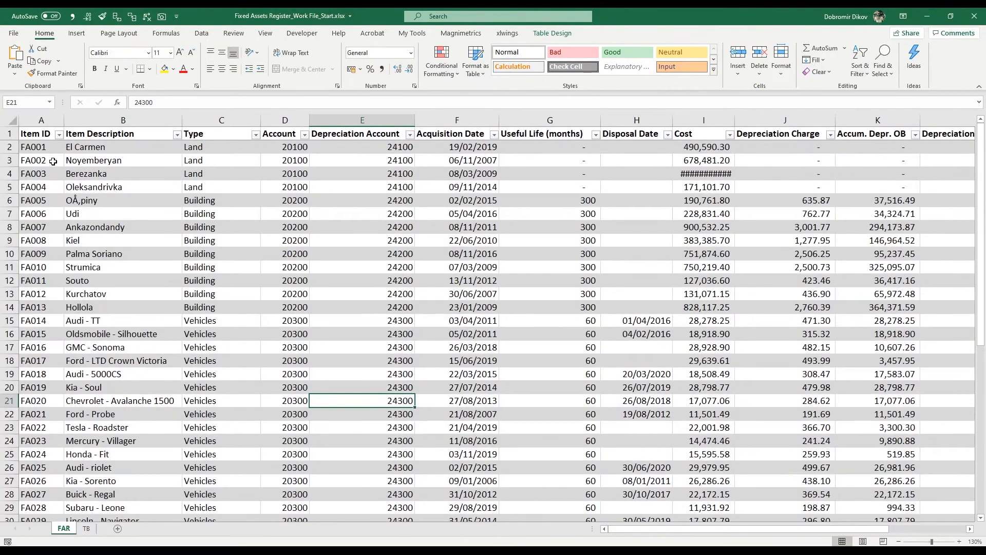
{"action": "left_click", "coordinate": [41, 160]}
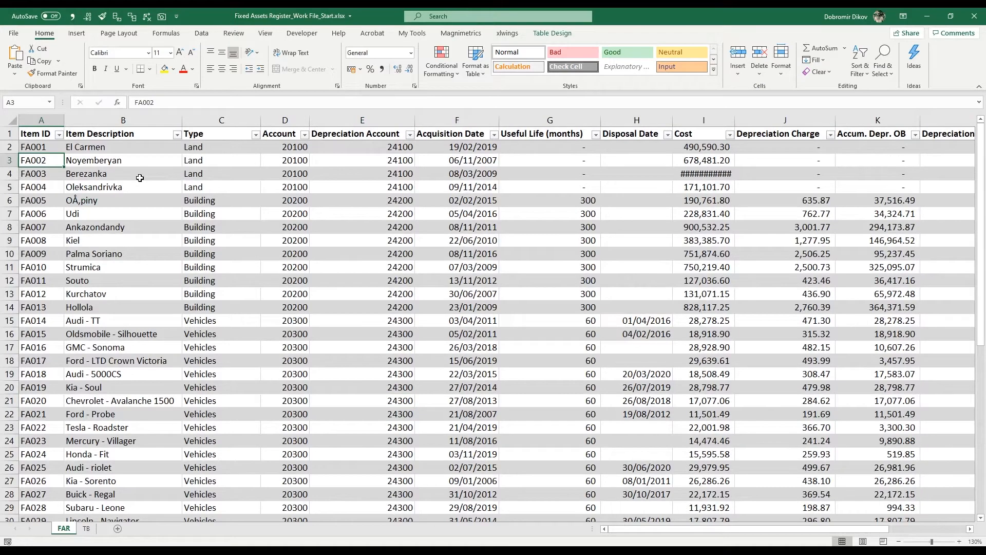
{"action": "left_click", "coordinate": [220, 187]}
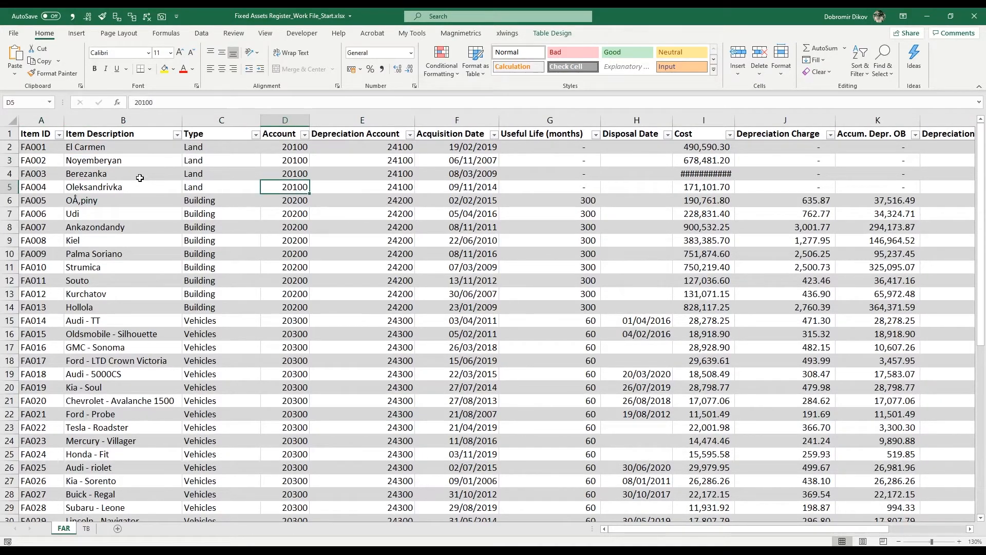
{"action": "left_click", "coordinate": [361, 187]}
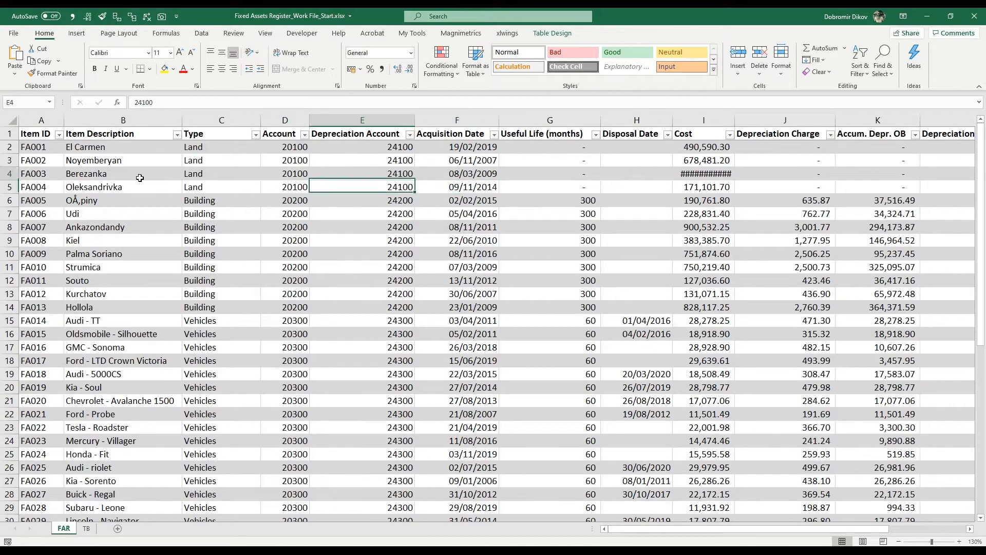
{"action": "left_click", "coordinate": [451, 133]}
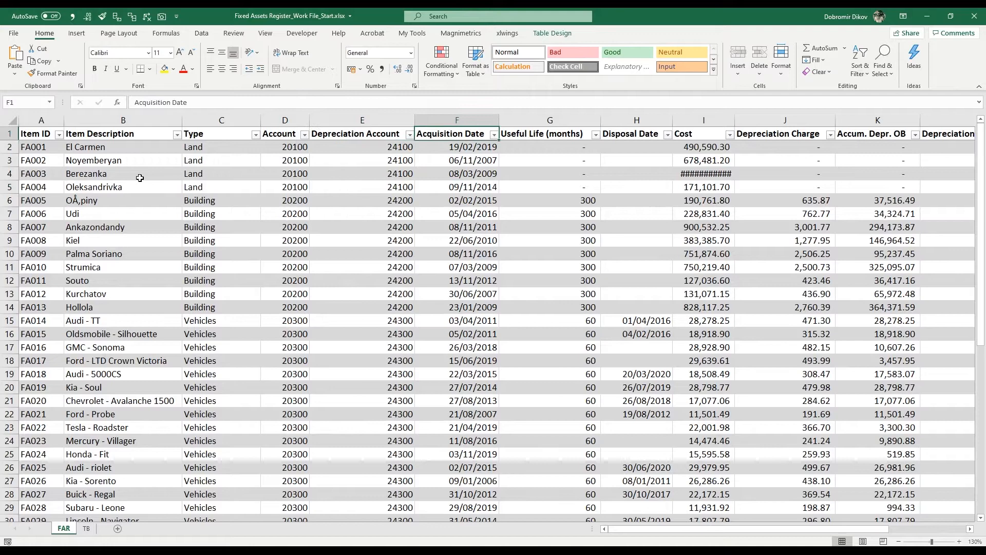
{"action": "left_click", "coordinate": [549, 160]}
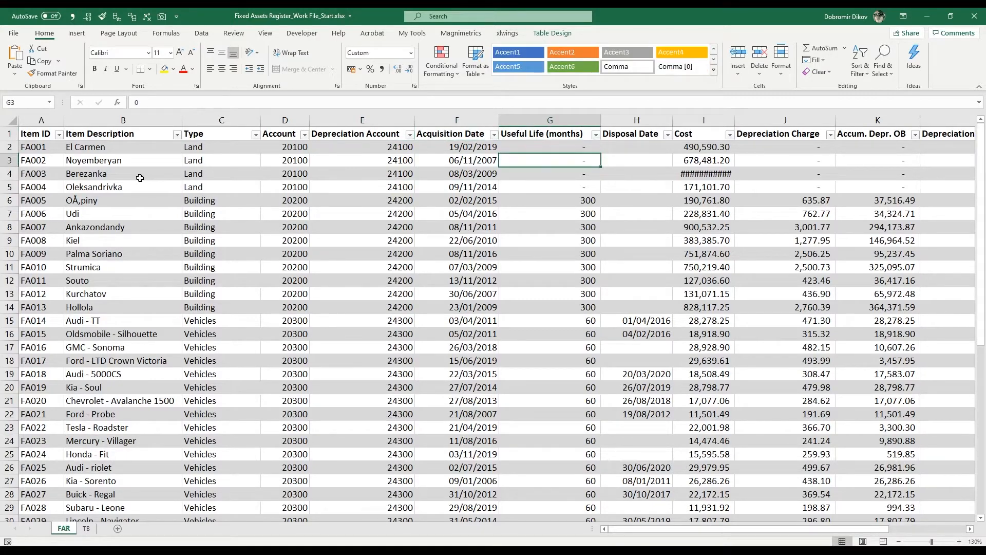
{"action": "left_click", "coordinate": [636, 227]}
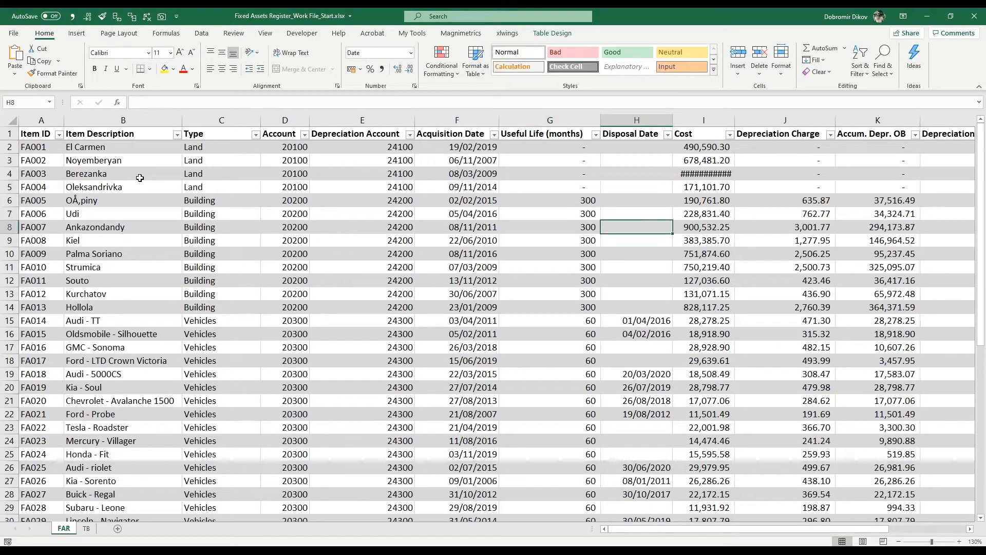
{"action": "left_click", "coordinate": [635, 333]}
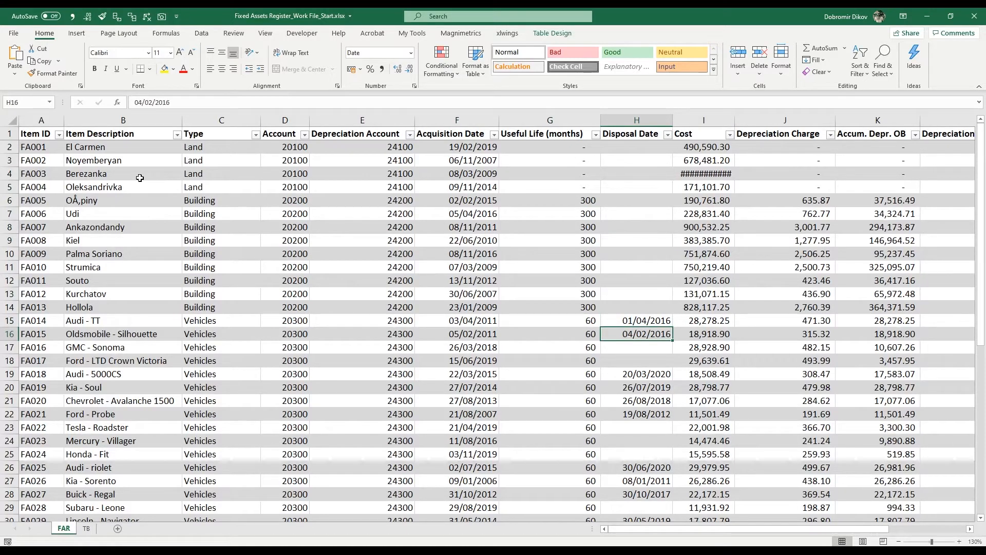
{"action": "left_click", "coordinate": [703, 334]}
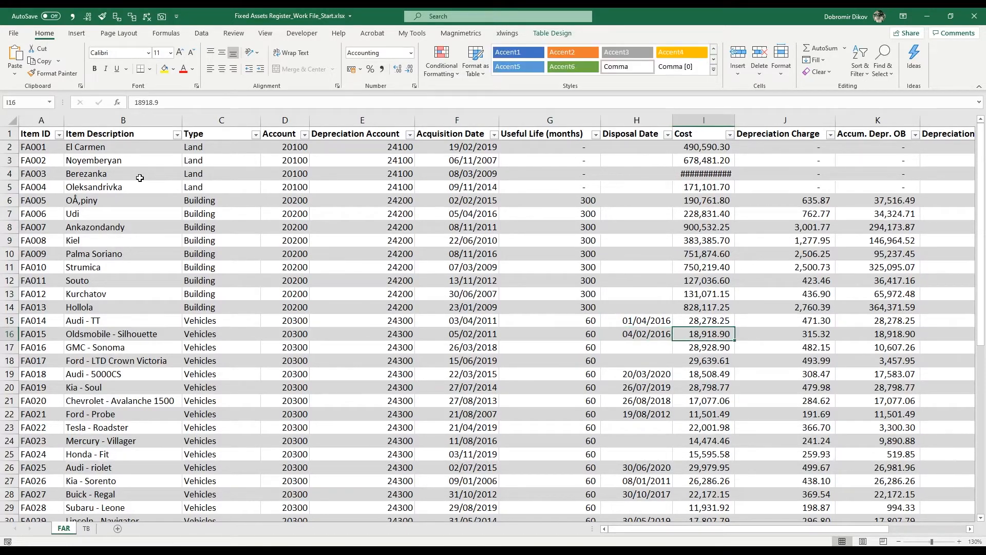
{"action": "left_click", "coordinate": [703, 320]}
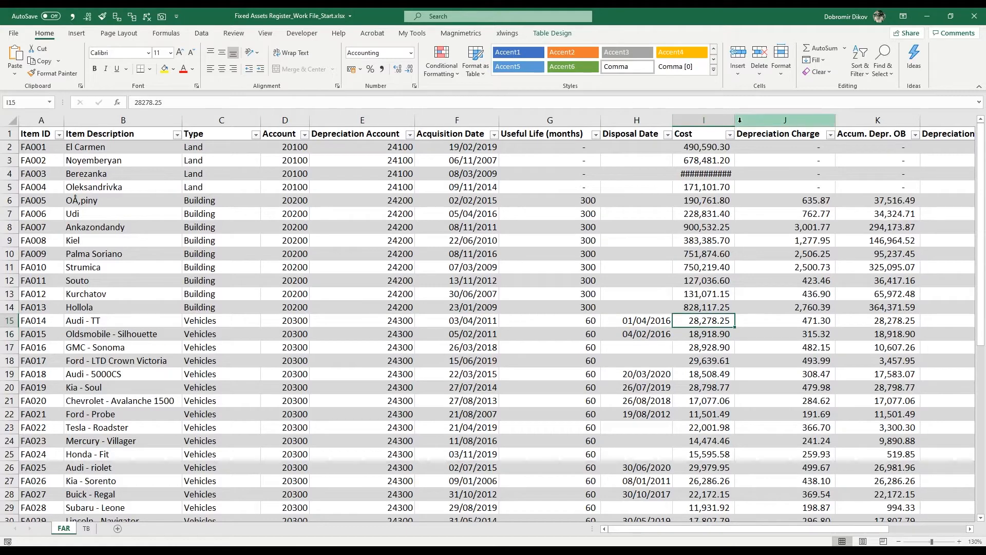
Step: AutoFit the Cost column so values like 1,057,349.25 display in full
{"action": "left_click", "coordinate": [704, 174]}
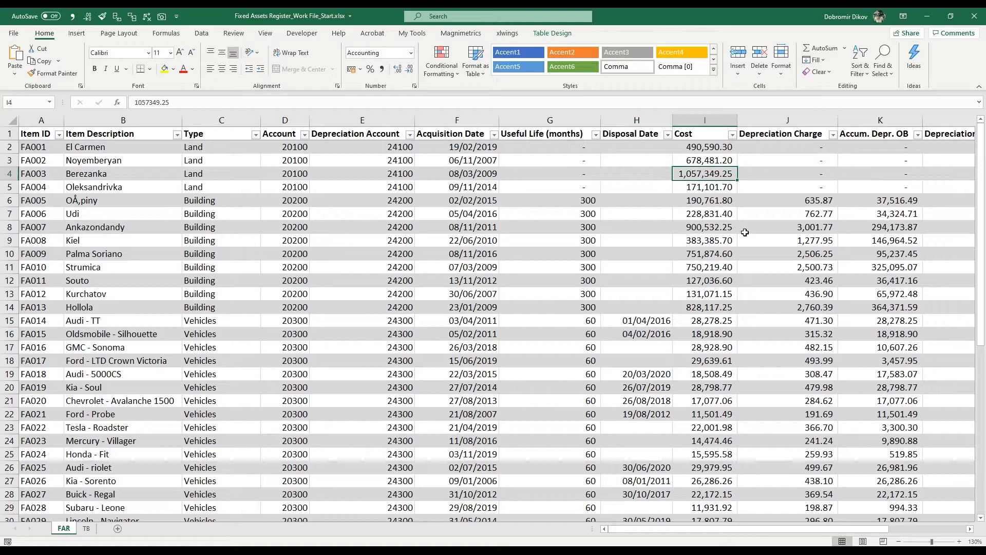
{"action": "mouse_move", "coordinate": [298, 173]}
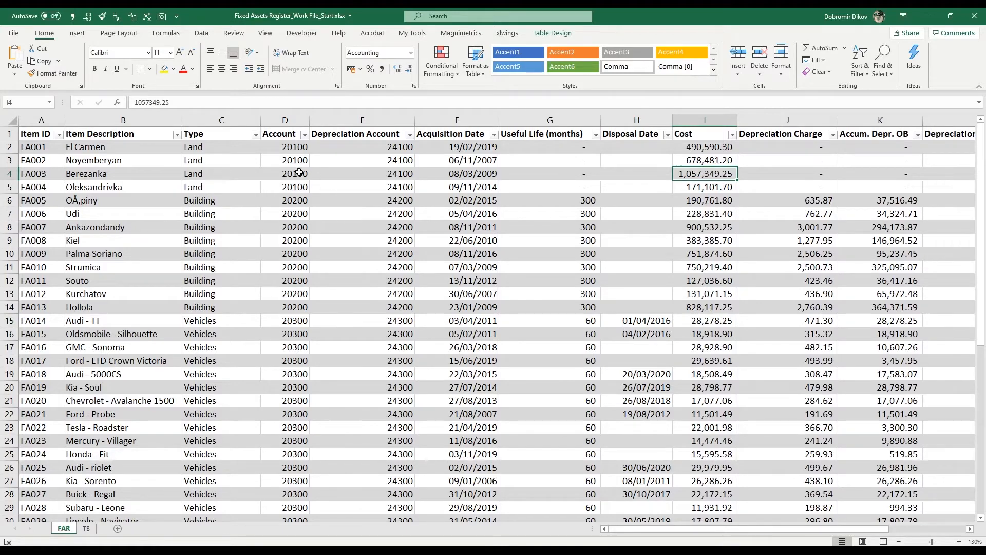
{"action": "mouse_move", "coordinate": [400, 227]}
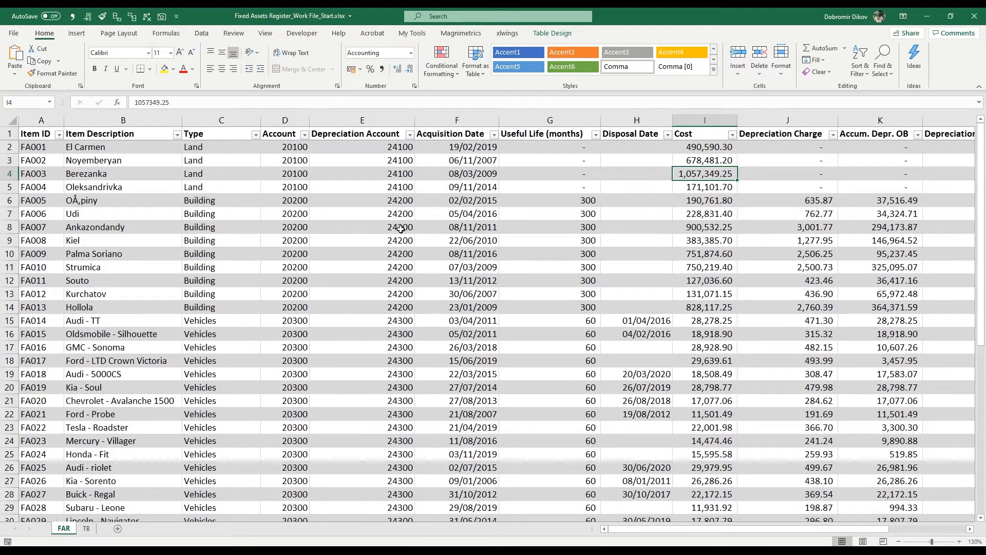
{"action": "left_click", "coordinate": [787, 200]}
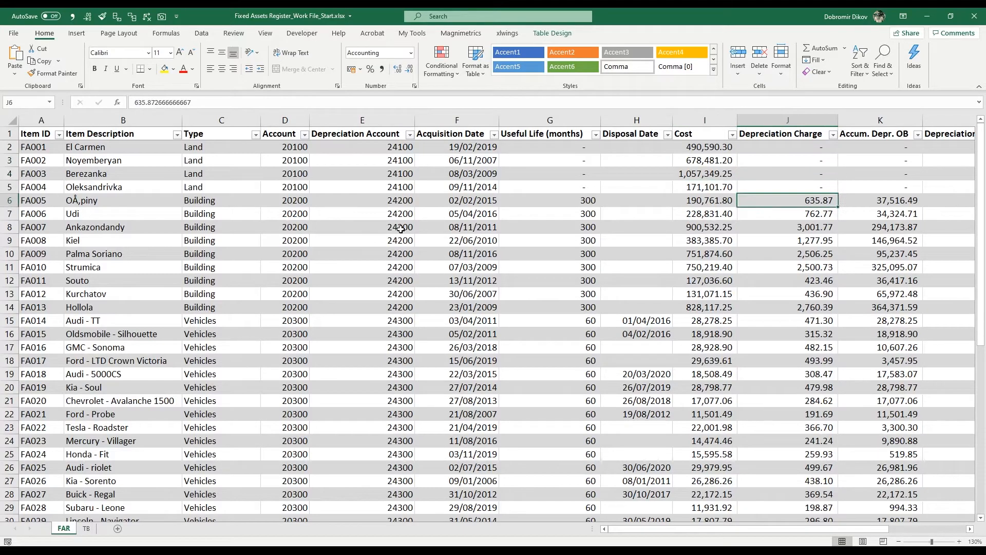
{"action": "scroll", "scroll_direction": "right", "scroll_amount": 3}
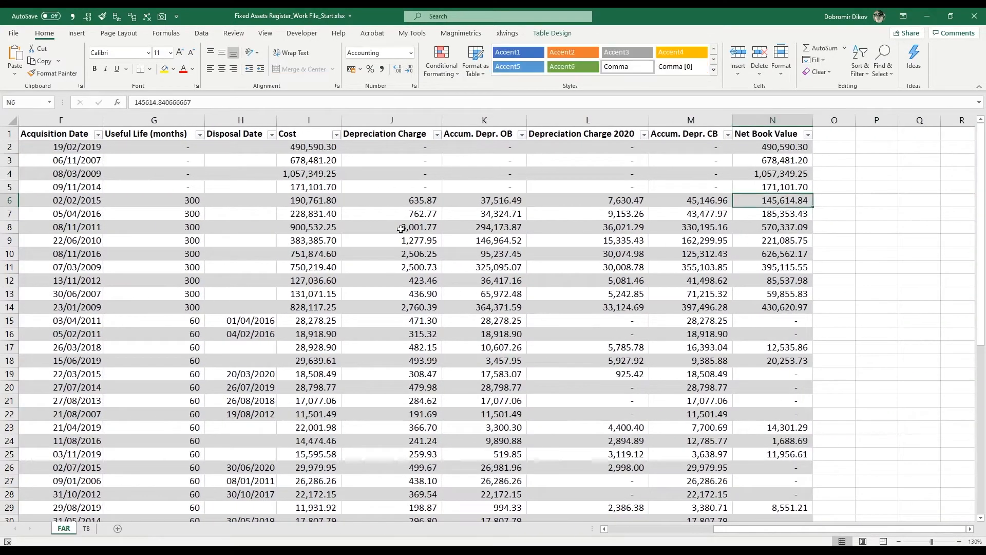
Step: Trace FA005's 2020 charge, opening and closing accumulated depreciation, net book value and cost
{"action": "left_click", "coordinate": [706, 200]}
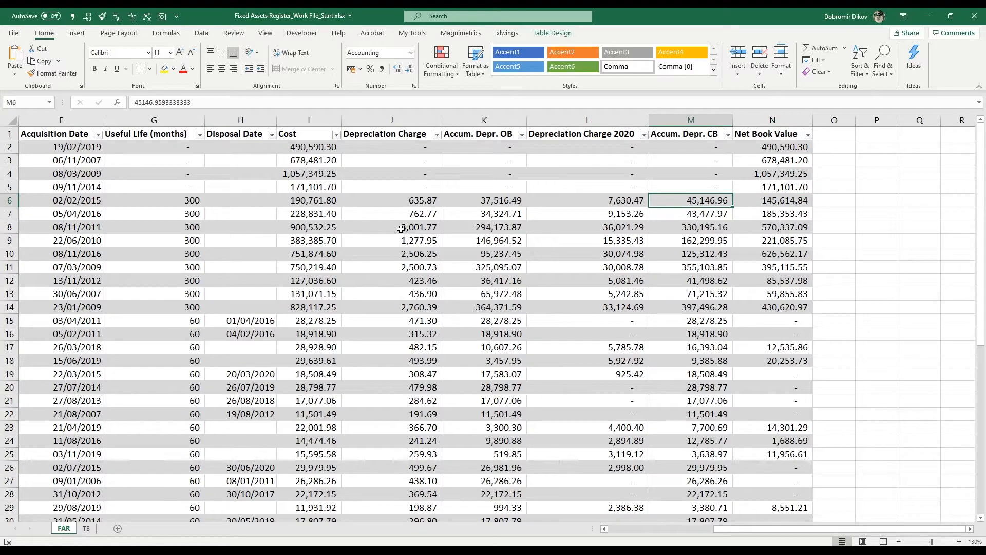
{"action": "left_click", "coordinate": [392, 200]}
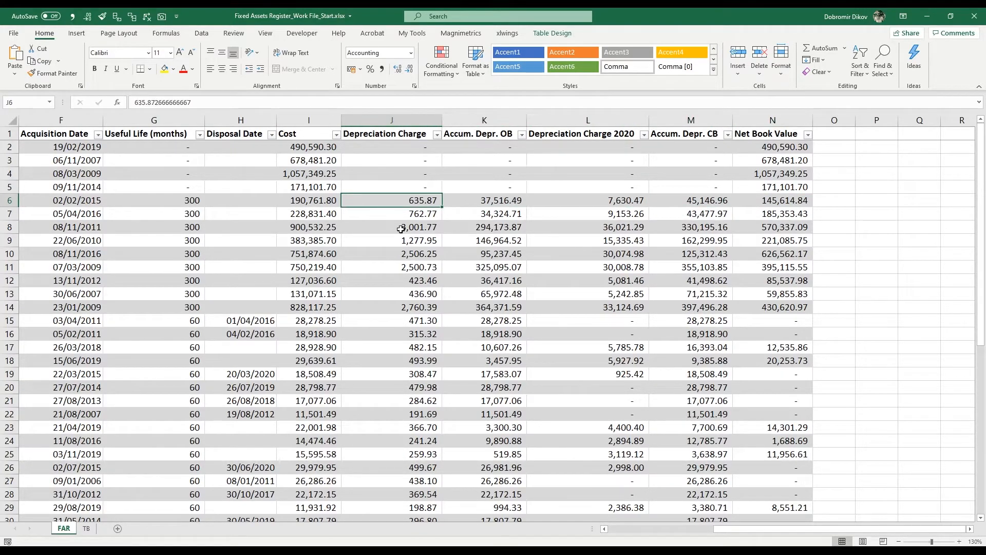
{"action": "left_click", "coordinate": [484, 200]}
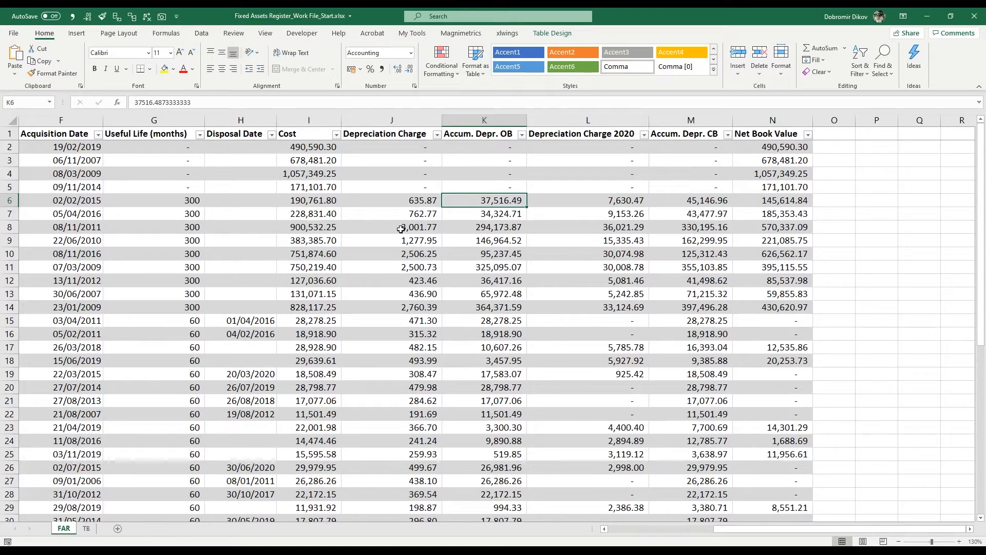
{"action": "left_click", "coordinate": [587, 200]}
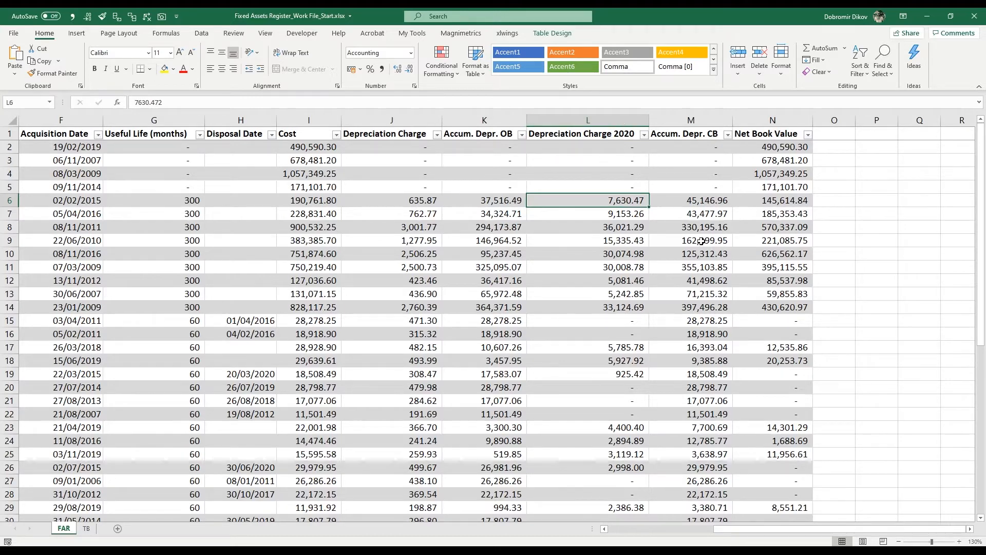
{"action": "left_click", "coordinate": [690, 200]}
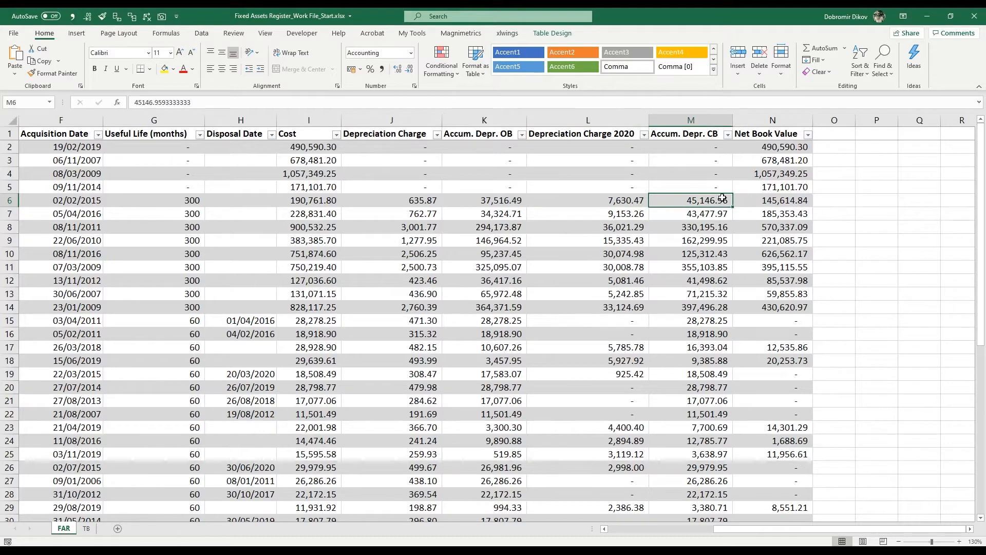
{"action": "left_click", "coordinate": [772, 199]}
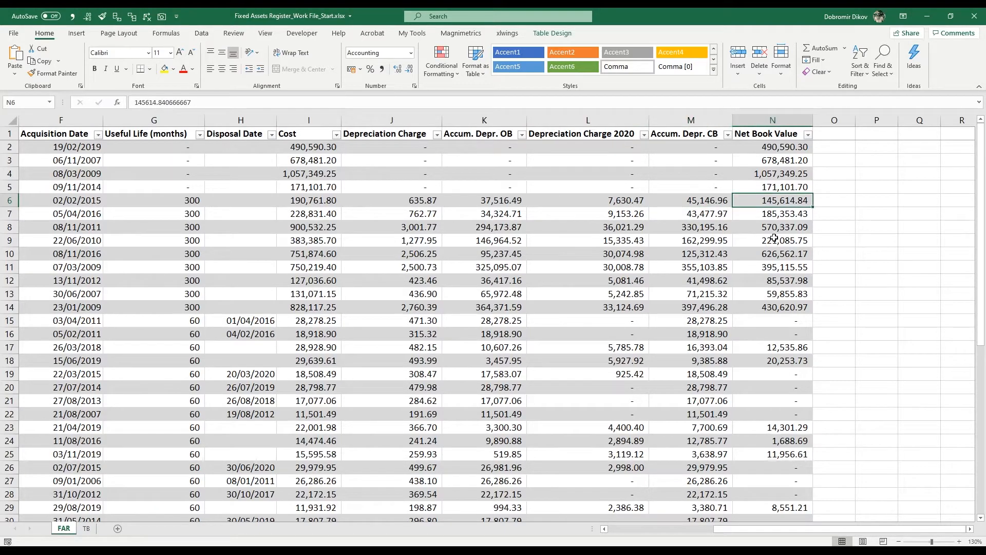
{"action": "left_click", "coordinate": [308, 200]}
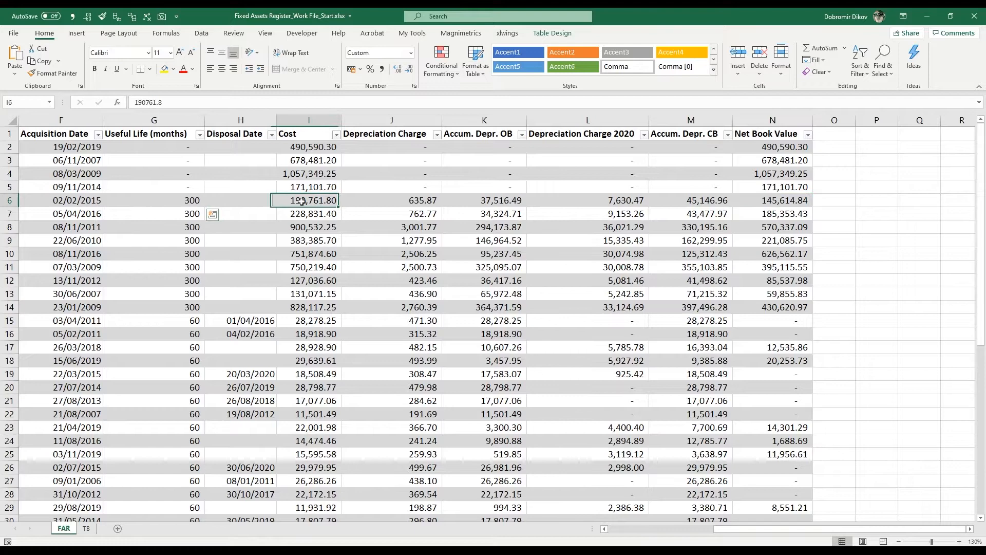
{"action": "left_click", "coordinate": [378, 53]}
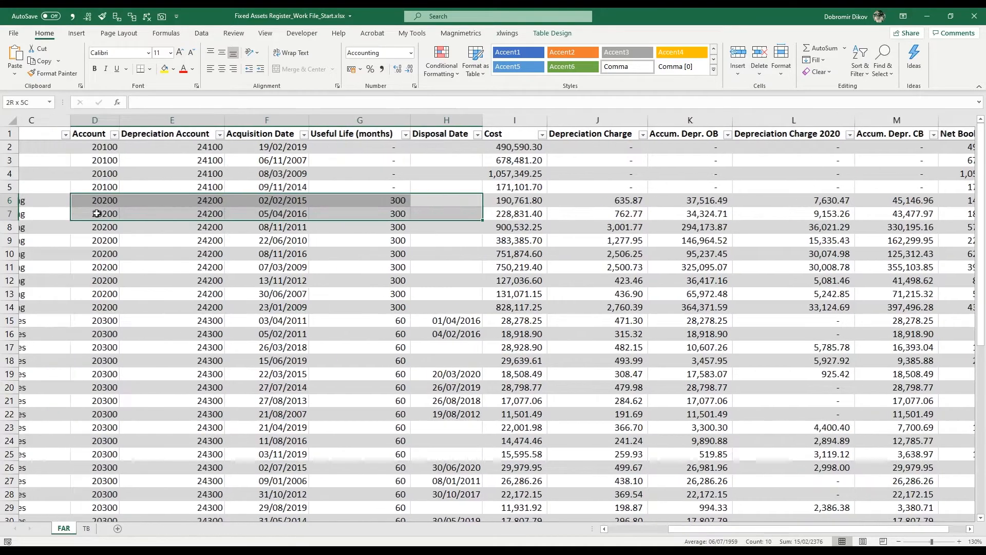
{"action": "left_click", "coordinate": [121, 199]}
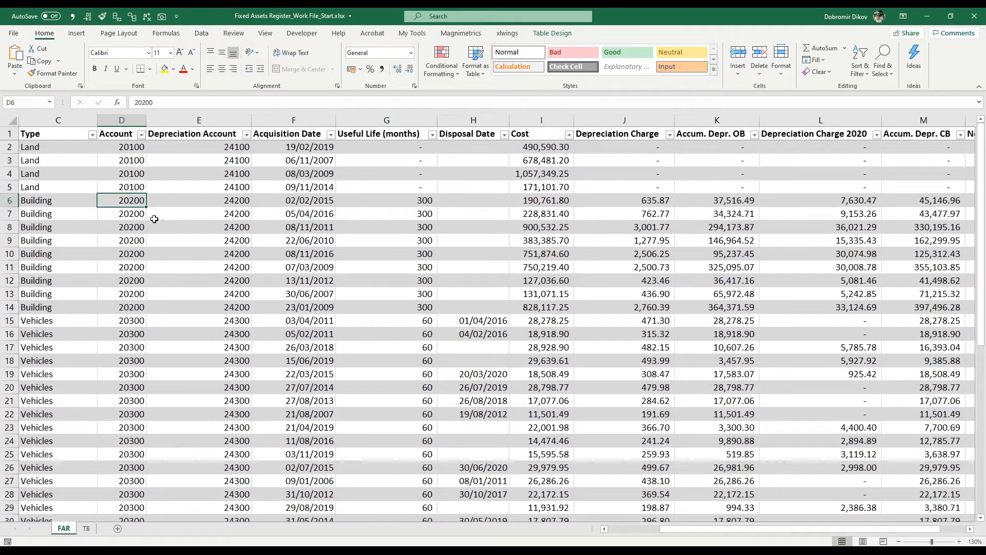
{"action": "mouse_move", "coordinate": [134, 200]}
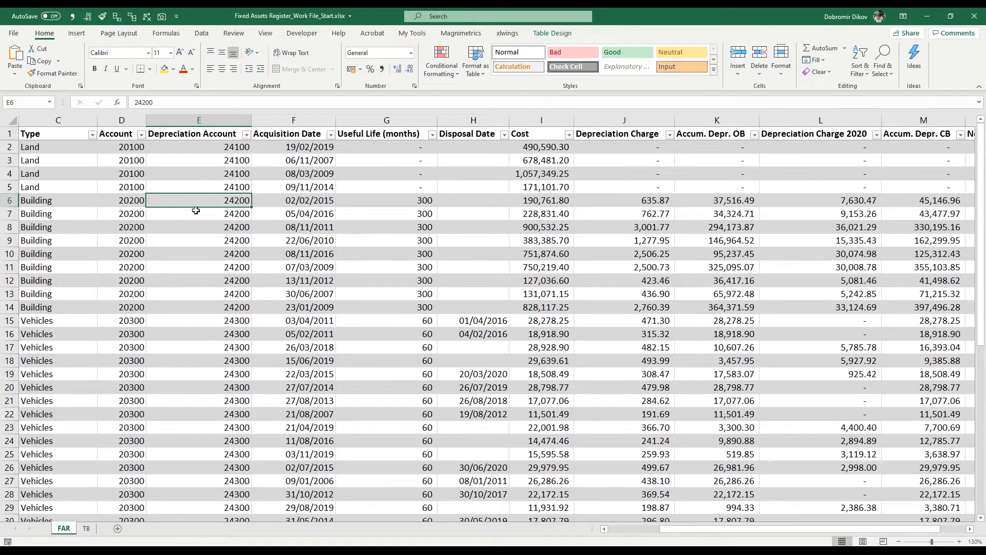
{"action": "left_click", "coordinate": [131, 200]}
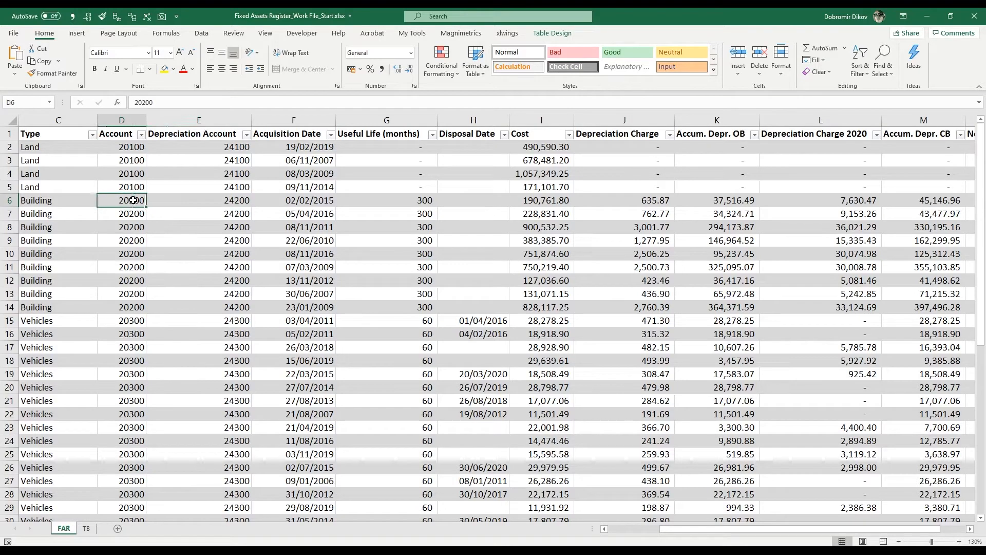
{"action": "left_click", "coordinate": [199, 200]}
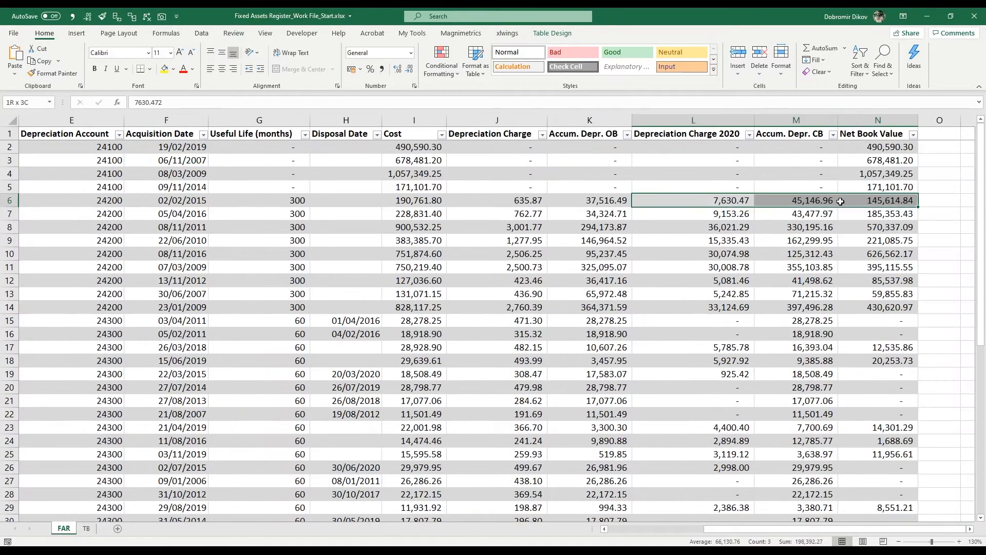
{"action": "left_click", "coordinate": [876, 200]}
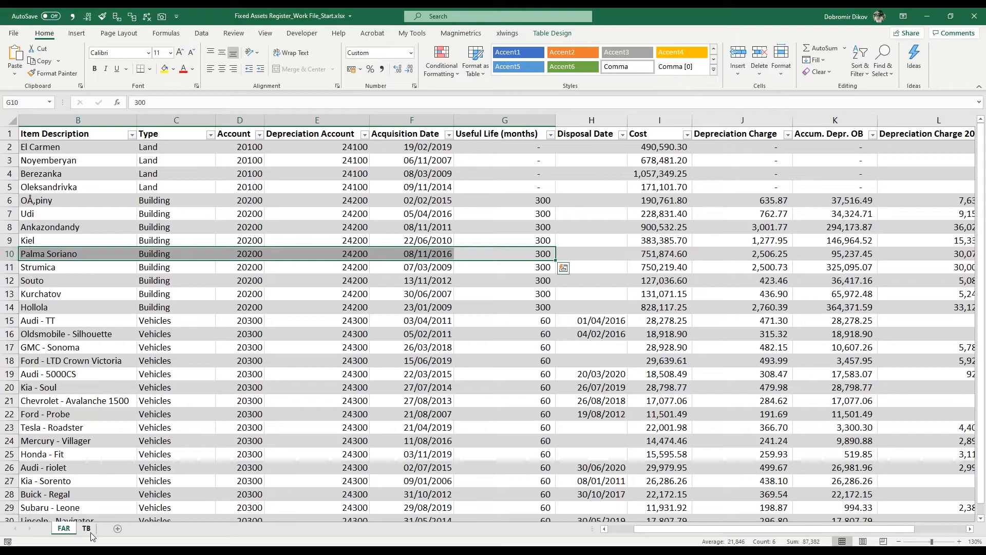
{"action": "left_click", "coordinate": [86, 527]}
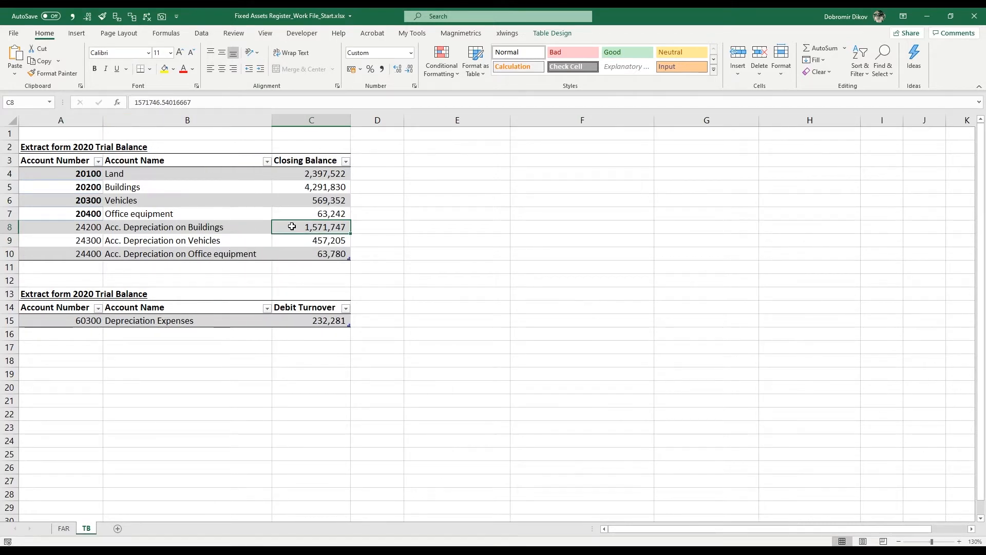
{"action": "mouse_move", "coordinate": [300, 264]}
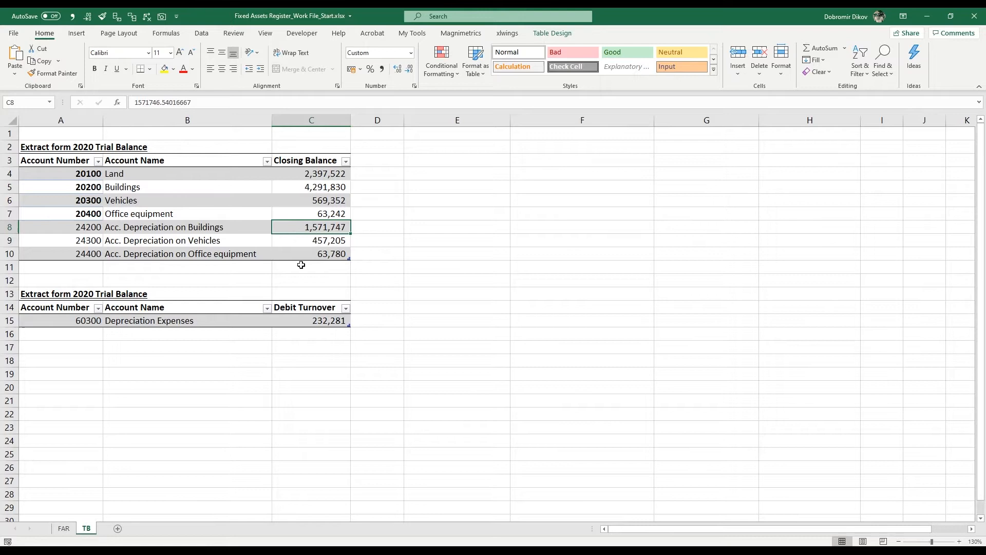
{"action": "mouse_move", "coordinate": [267, 215]}
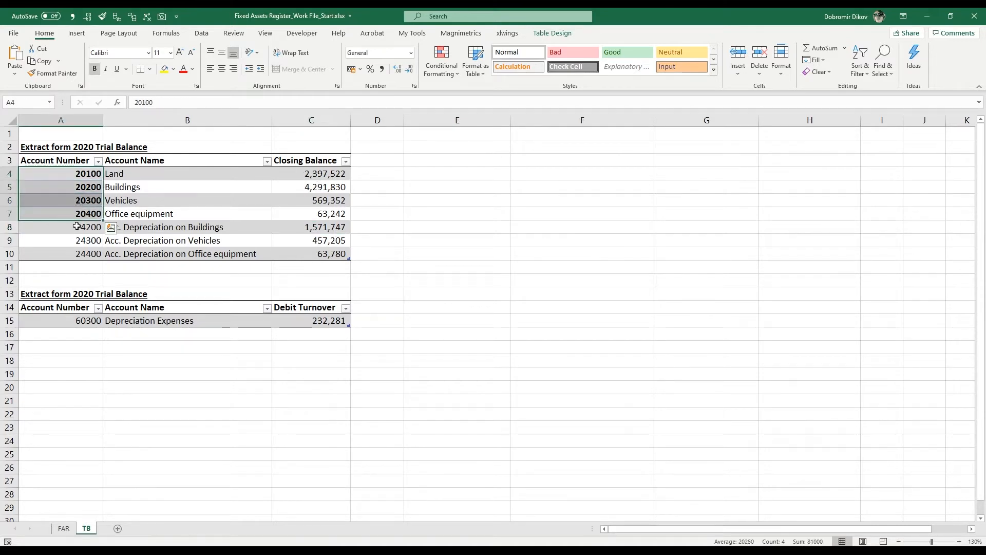
{"action": "left_click", "coordinate": [61, 227]}
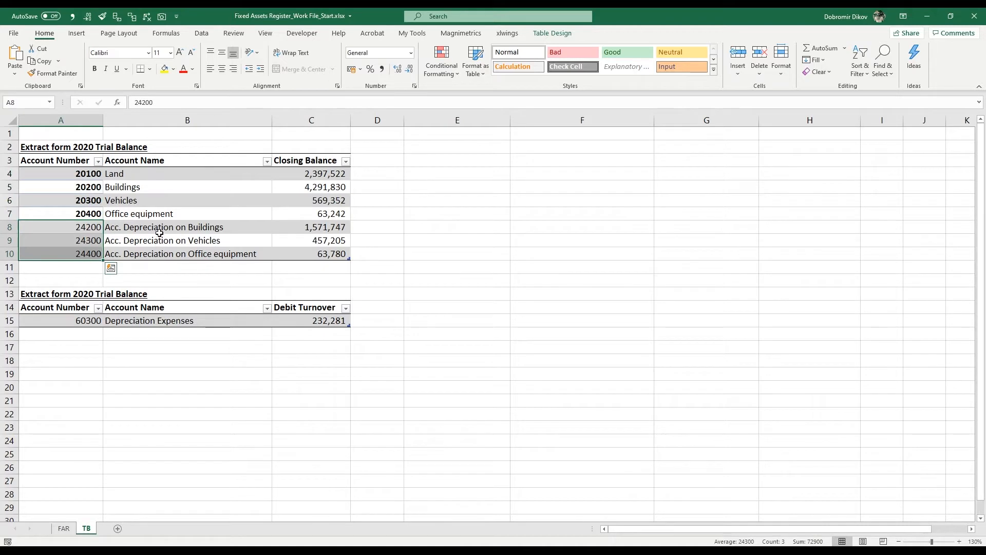
{"action": "mouse_move", "coordinate": [305, 245]}
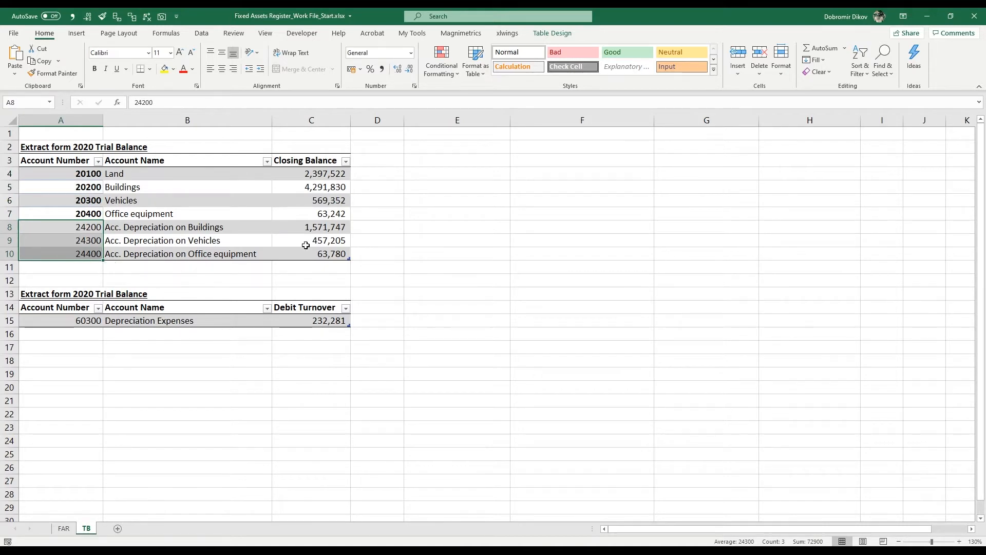
{"action": "mouse_move", "coordinate": [246, 316]}
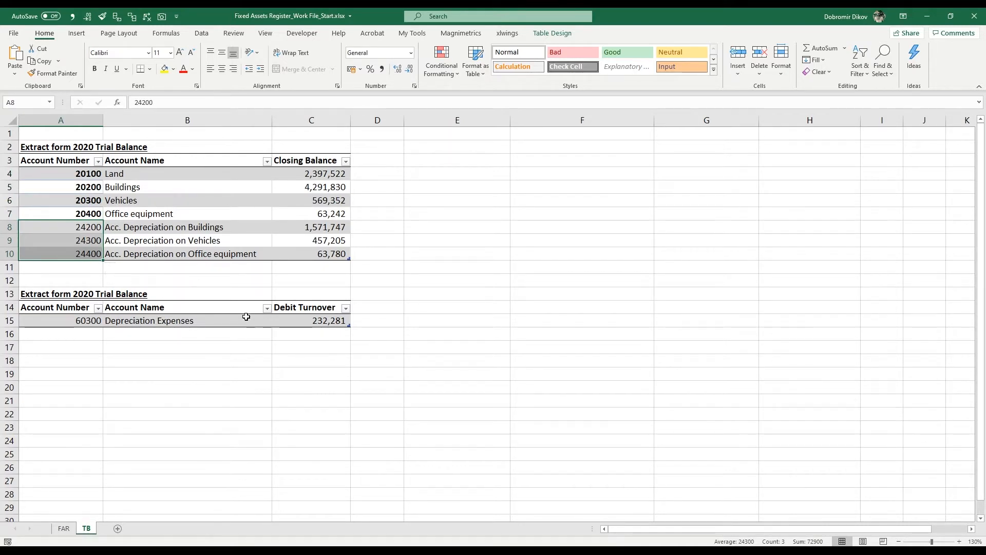
{"action": "mouse_move", "coordinate": [301, 327]}
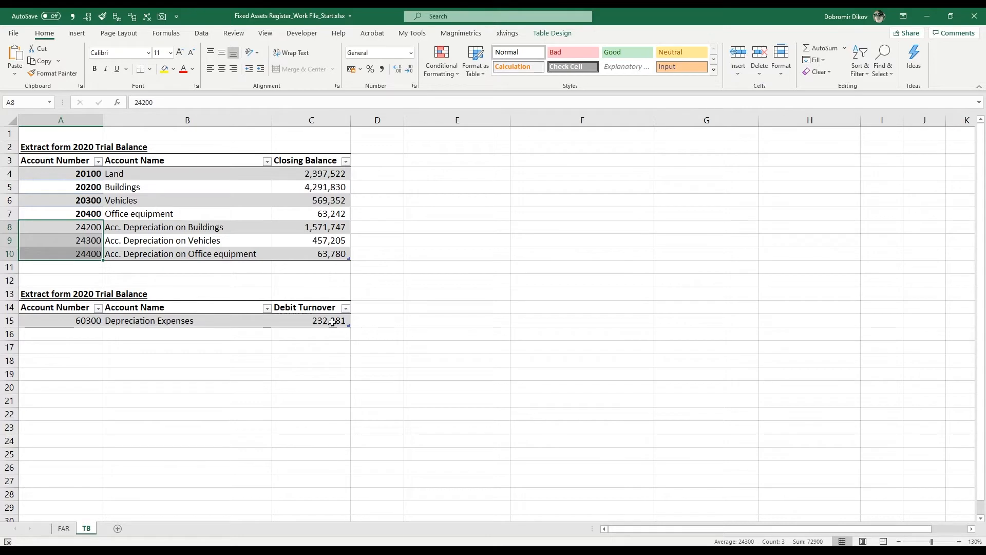
{"action": "left_click", "coordinate": [328, 320]}
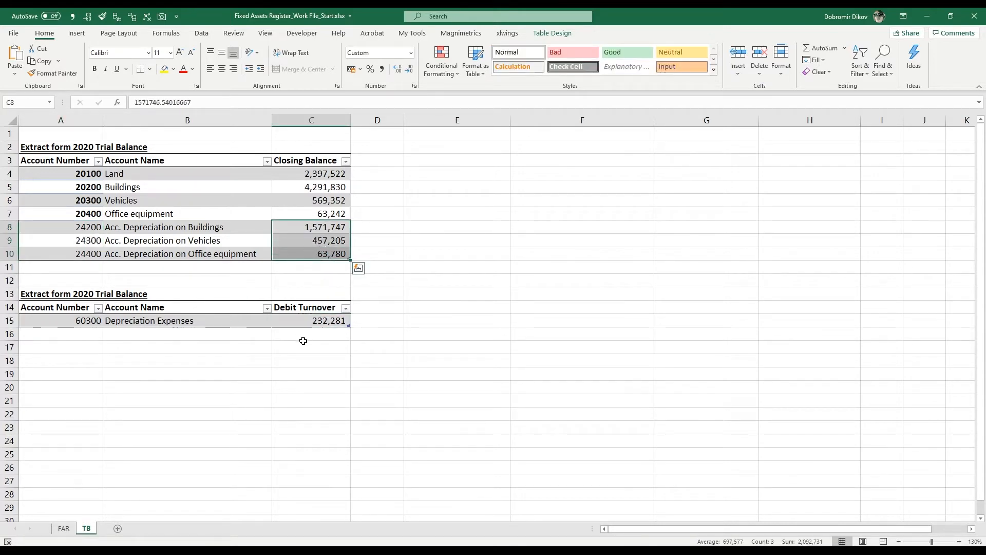
{"action": "mouse_move", "coordinate": [298, 268]}
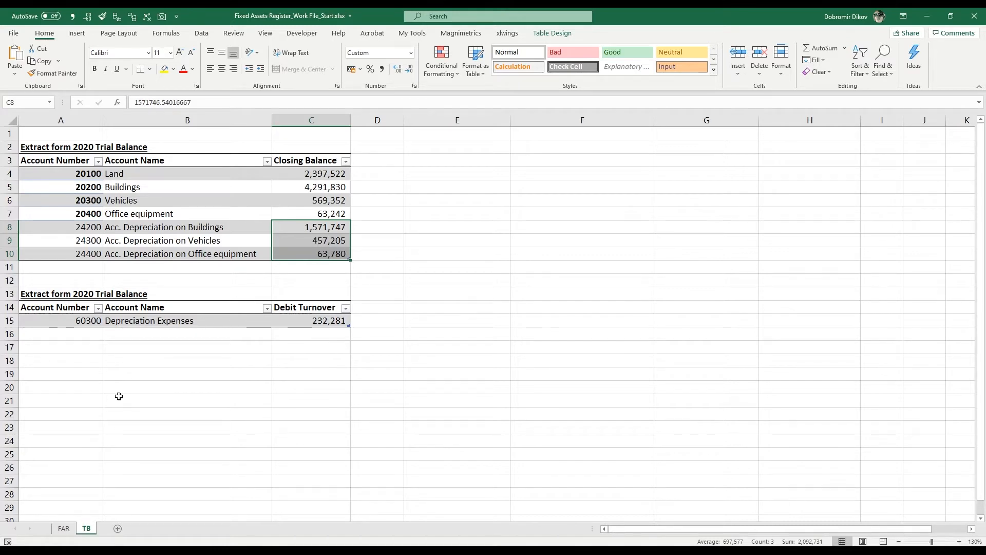
{"action": "mouse_move", "coordinate": [130, 403]}
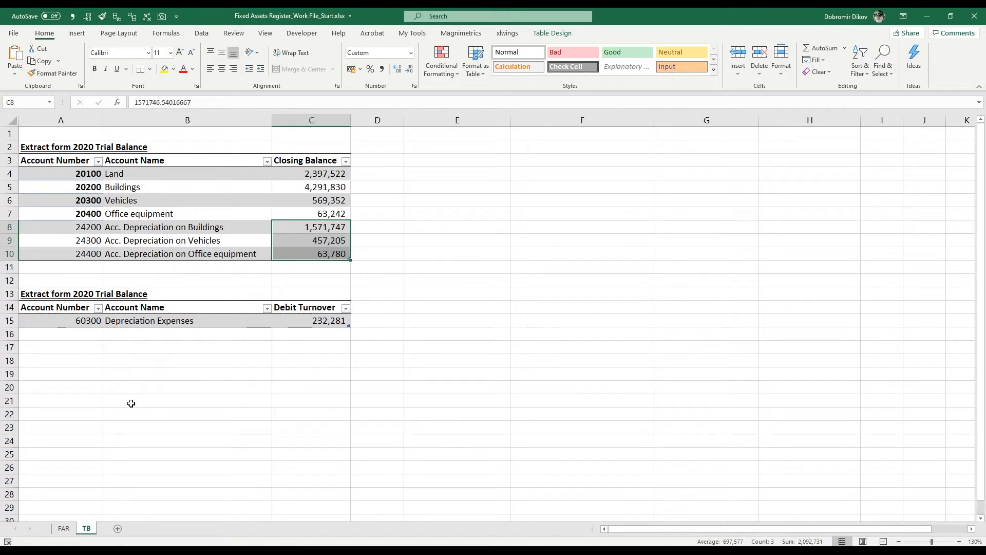
{"action": "left_click", "coordinate": [63, 528]}
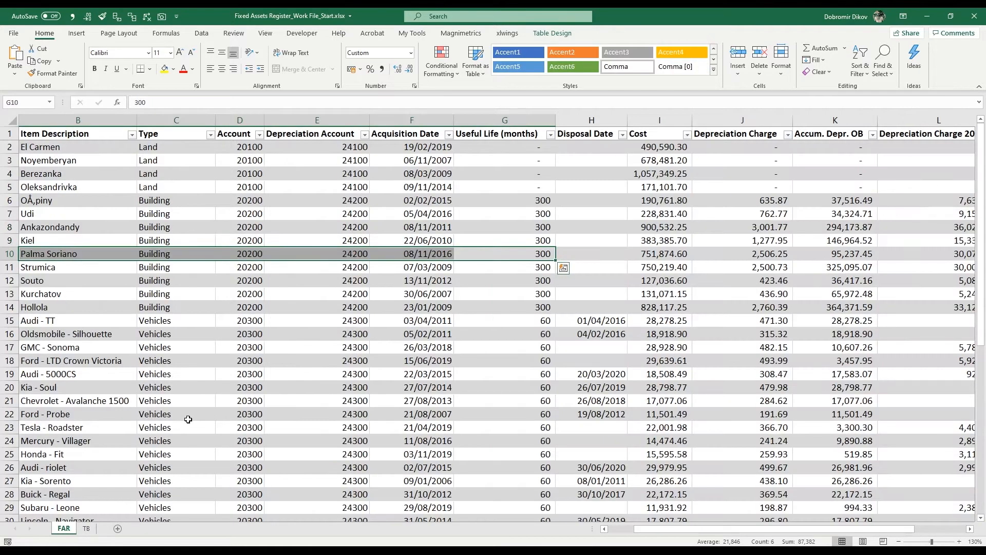
{"action": "left_click", "coordinate": [176, 174]}
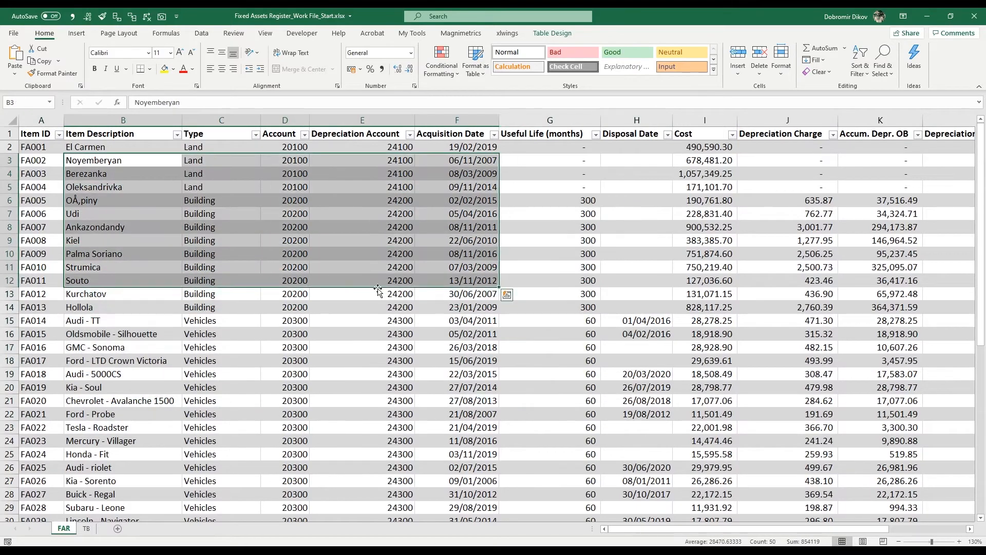
{"action": "left_click", "coordinate": [362, 227]}
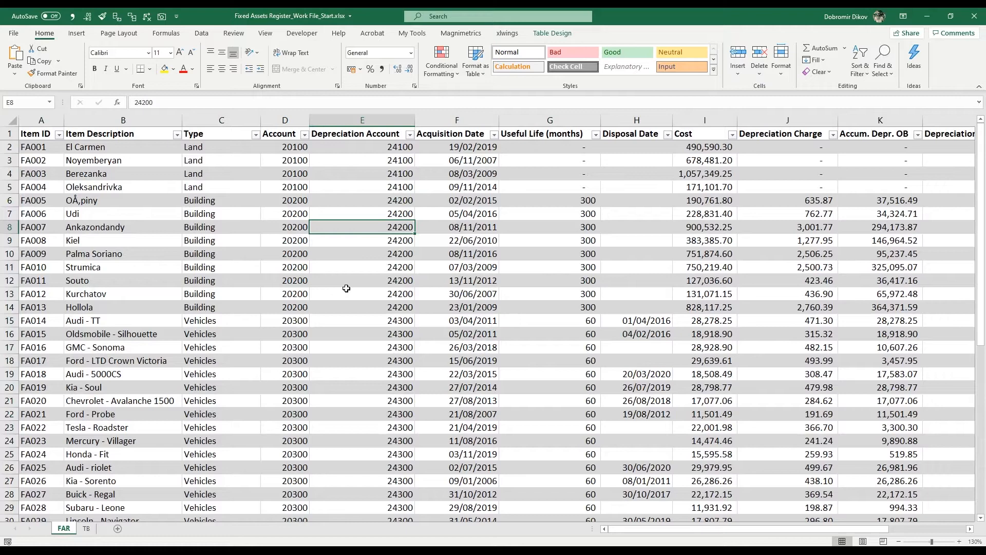
{"action": "mouse_move", "coordinate": [338, 302]}
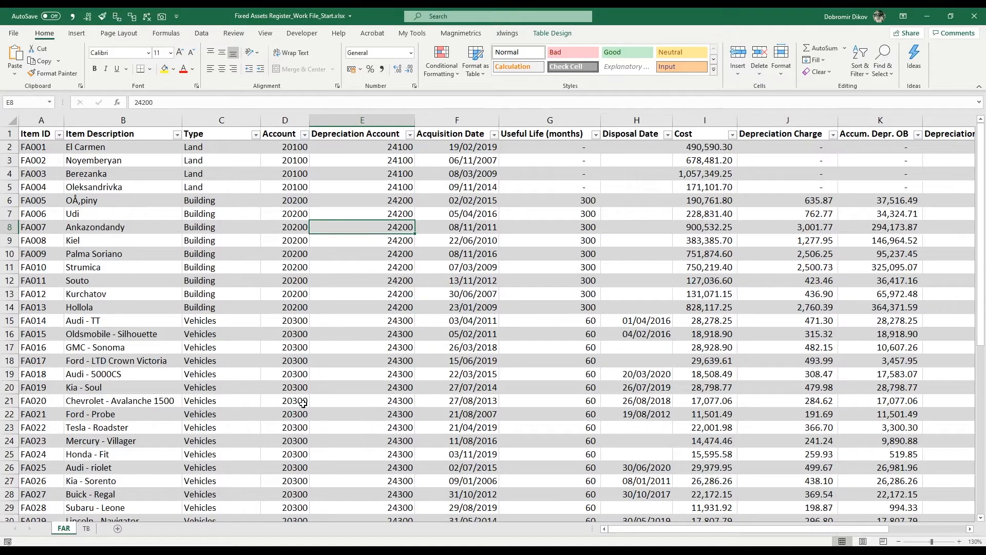
{"action": "mouse_move", "coordinate": [330, 257]}
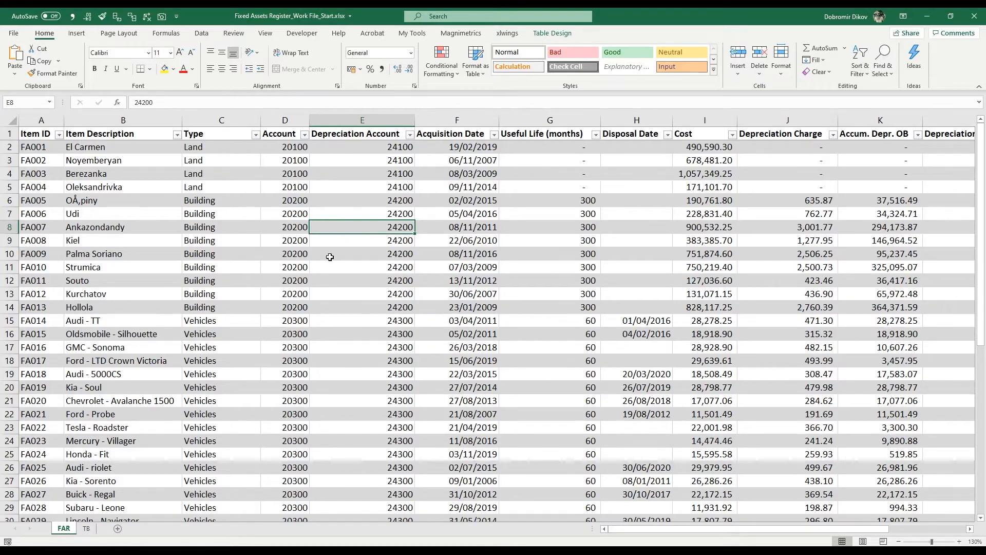
{"action": "left_click", "coordinate": [87, 527]}
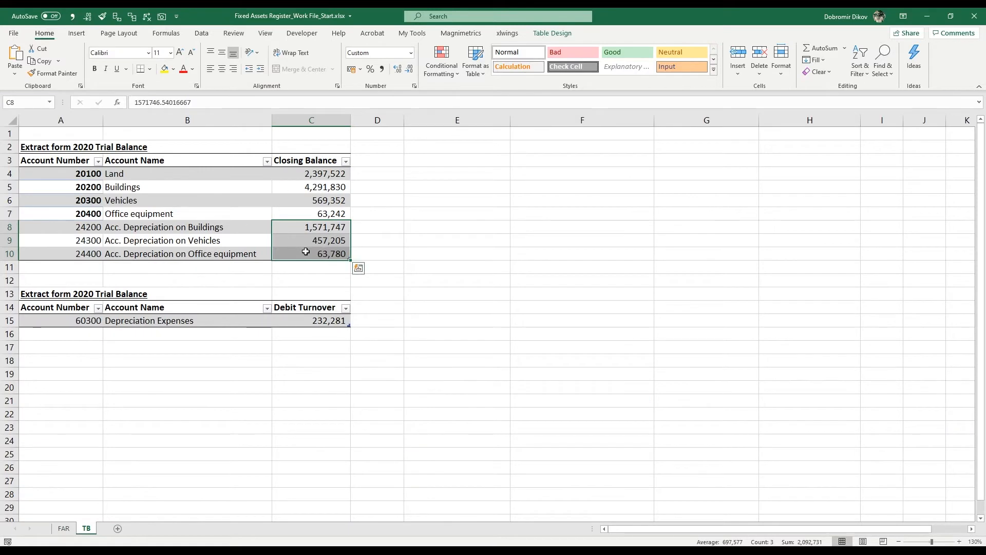
{"action": "mouse_move", "coordinate": [222, 341]}
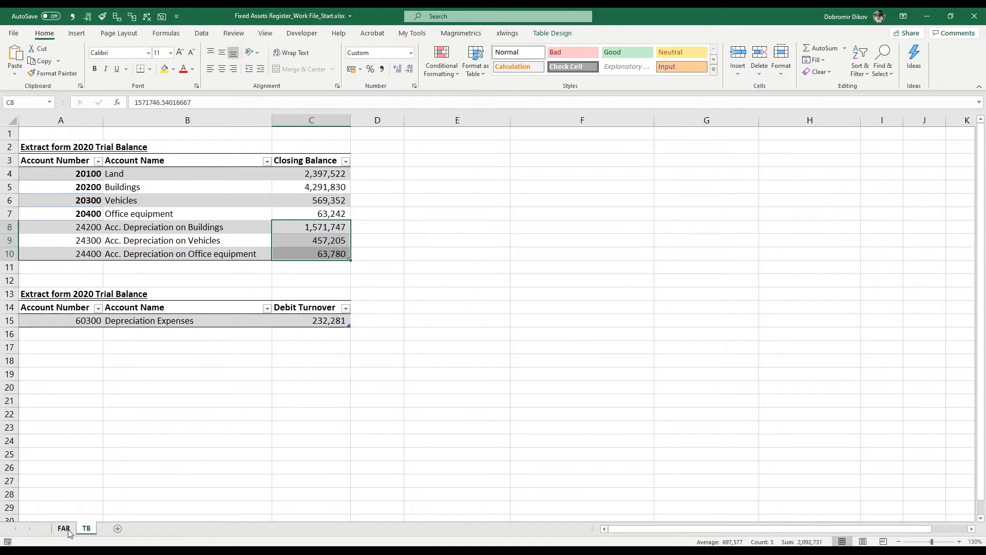
{"action": "left_click", "coordinate": [63, 529]}
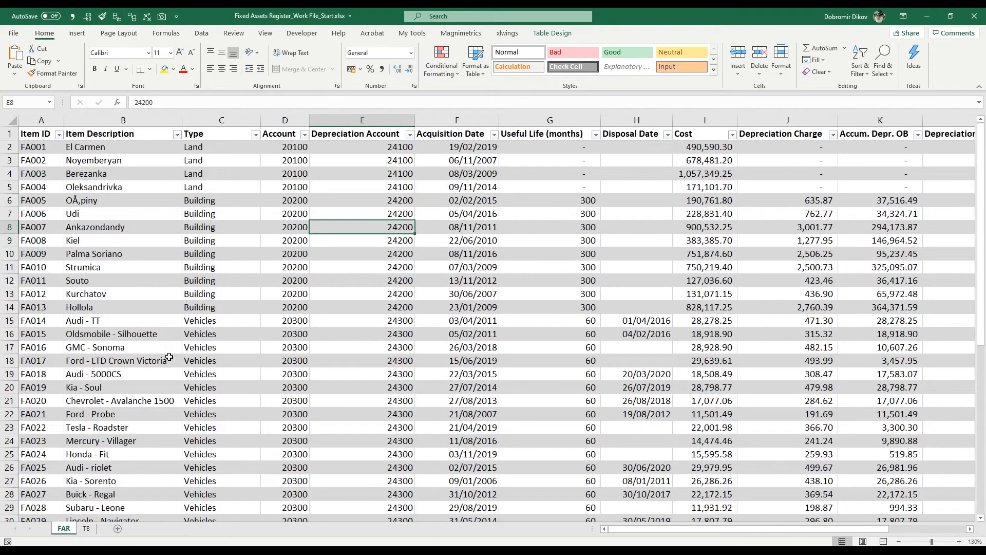
{"action": "left_click", "coordinate": [549, 132]}
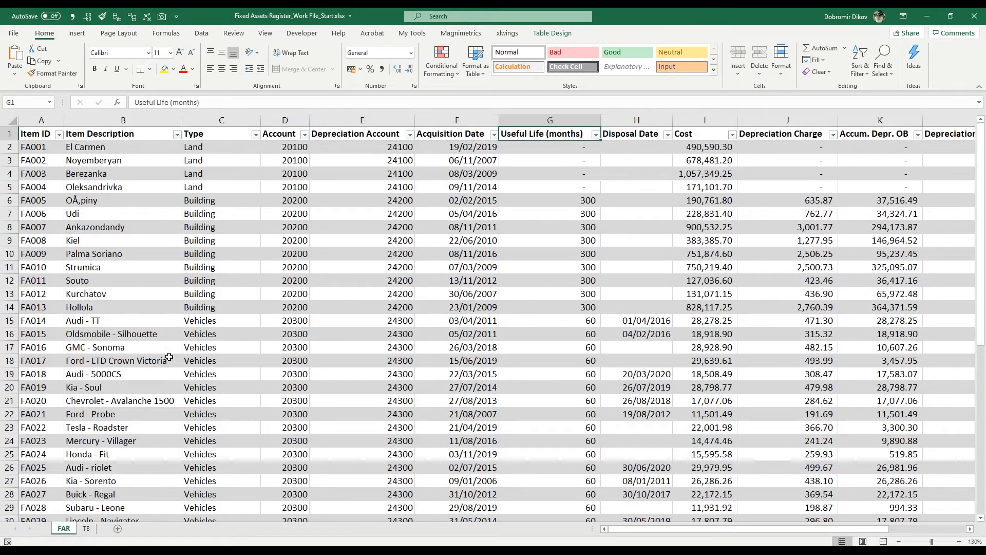
{"action": "left_click", "coordinate": [42, 133]}
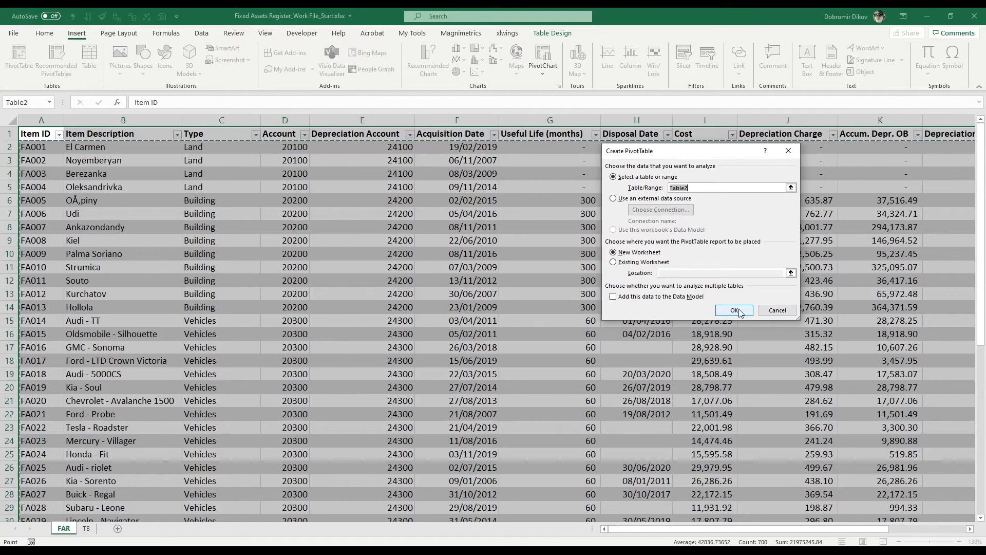
Step: Confirm the PivotTable using the register range on a new worksheet
{"action": "left_click", "coordinate": [734, 310]}
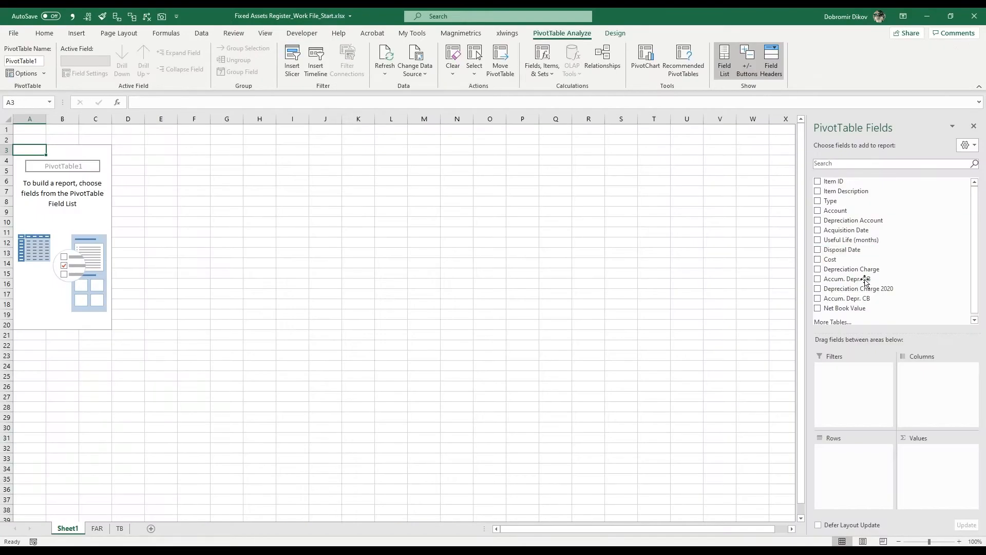
{"action": "mouse_move", "coordinate": [880, 249]}
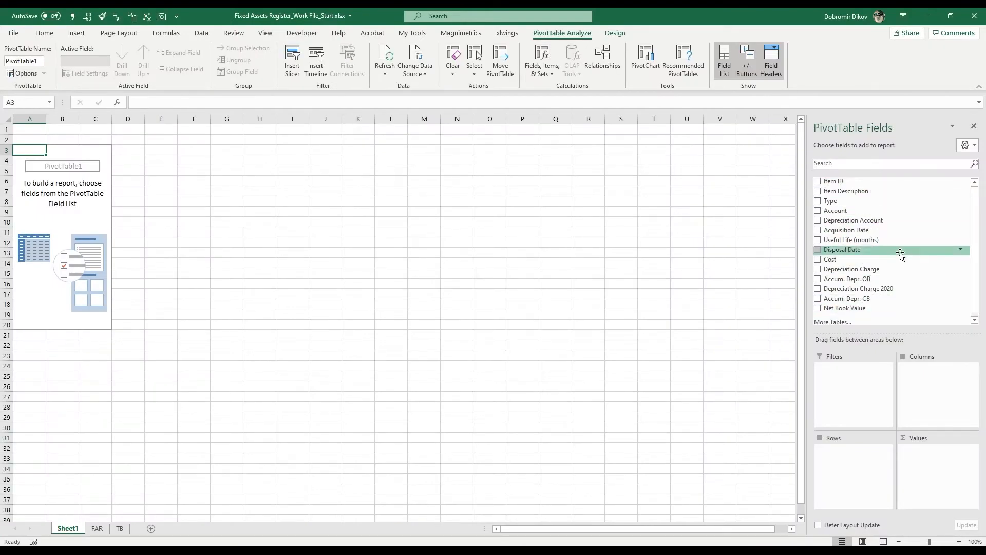
{"action": "mouse_move", "coordinate": [886, 190]}
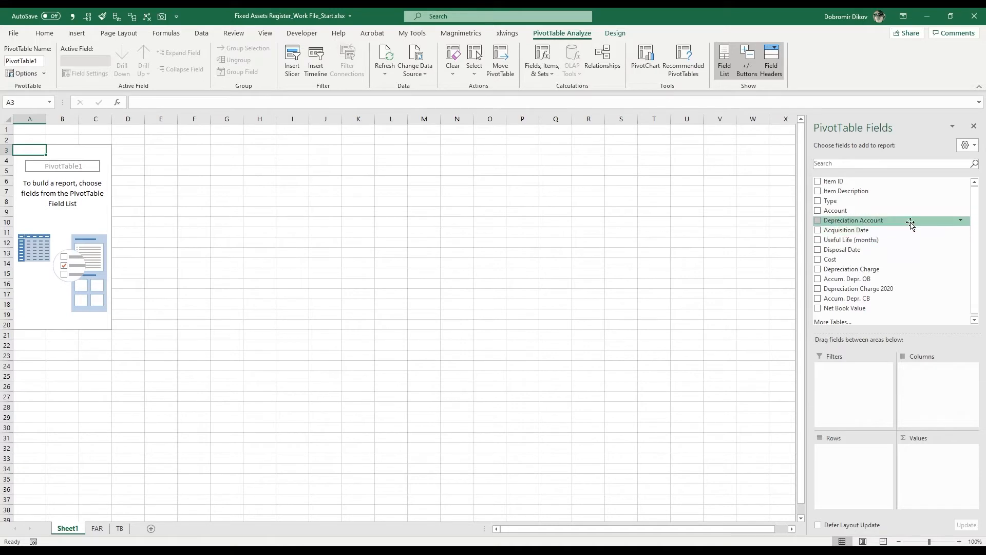
{"action": "mouse_move", "coordinate": [847, 200]}
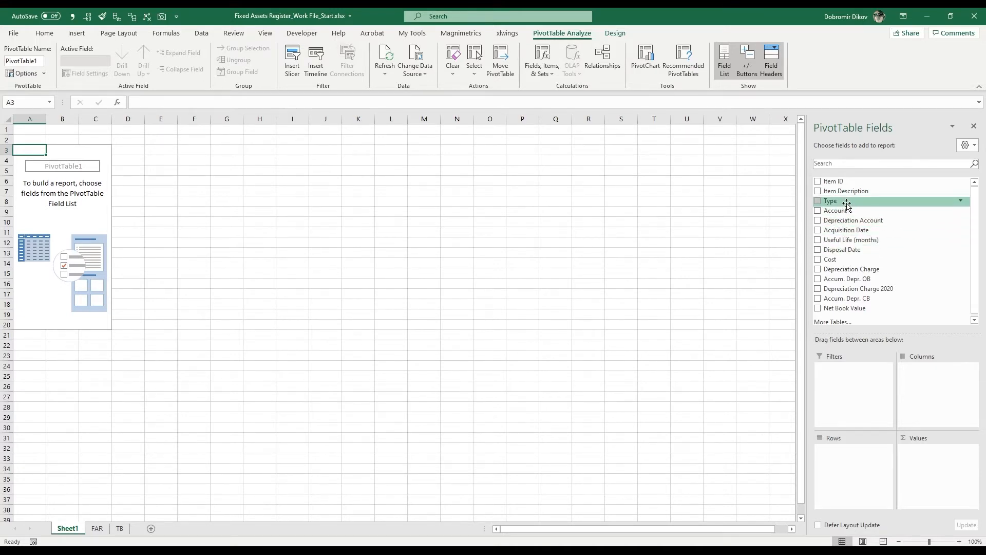
Step: Add Account and Depreciation Account as pivot row fields, comparing against the TB sheet
{"action": "left_click", "coordinate": [818, 210]}
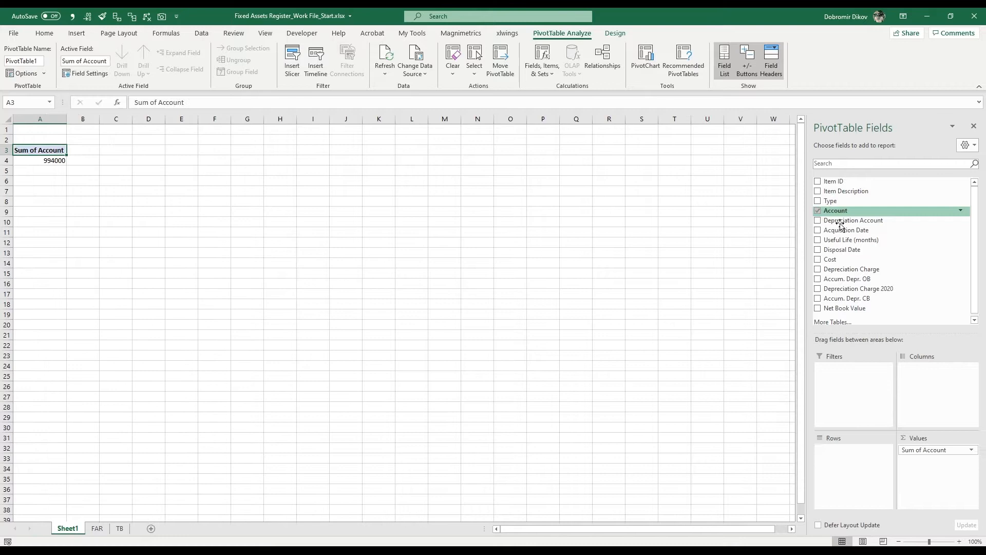
{"action": "mouse_move", "coordinate": [162, 183]}
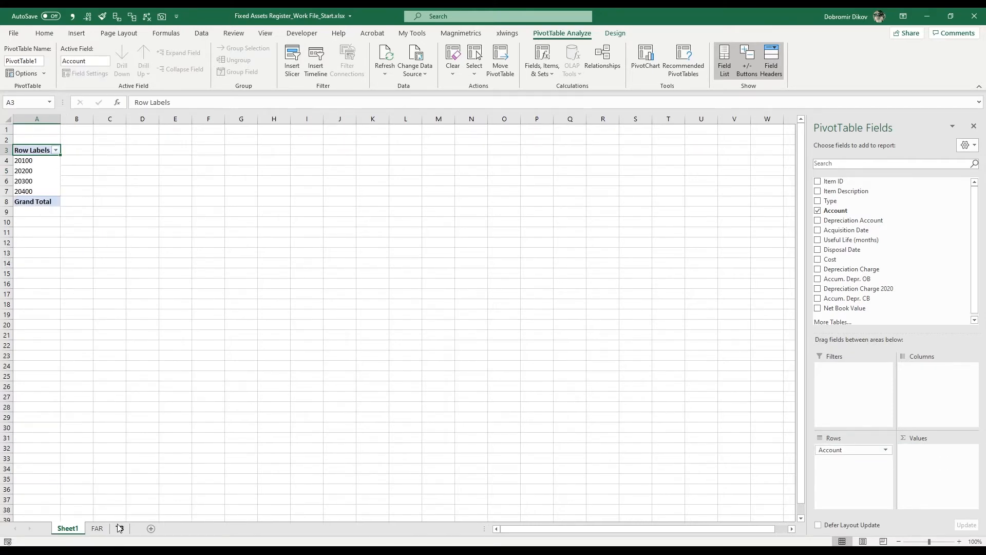
{"action": "left_click", "coordinate": [119, 528]}
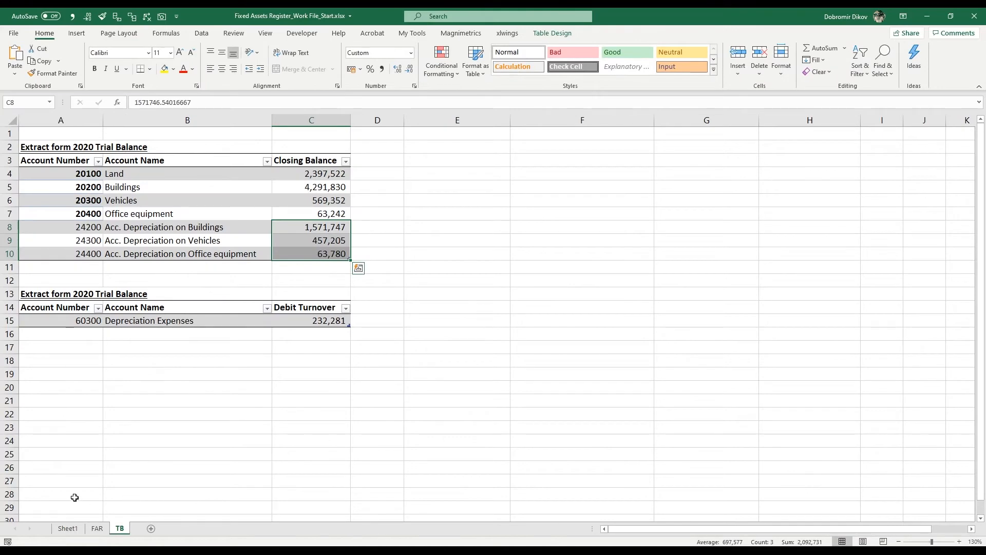
{"action": "left_click", "coordinate": [67, 527]}
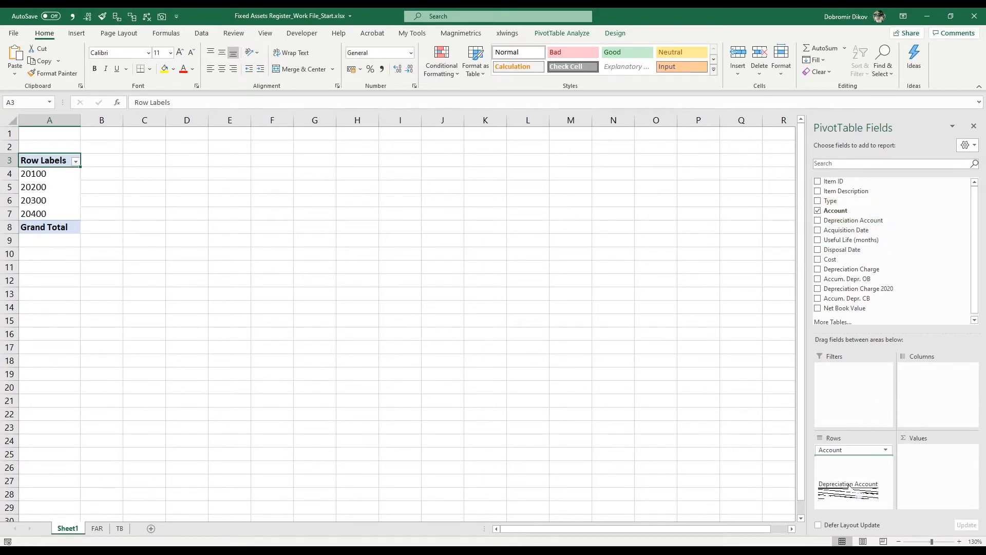
{"action": "left_click", "coordinate": [119, 530]}
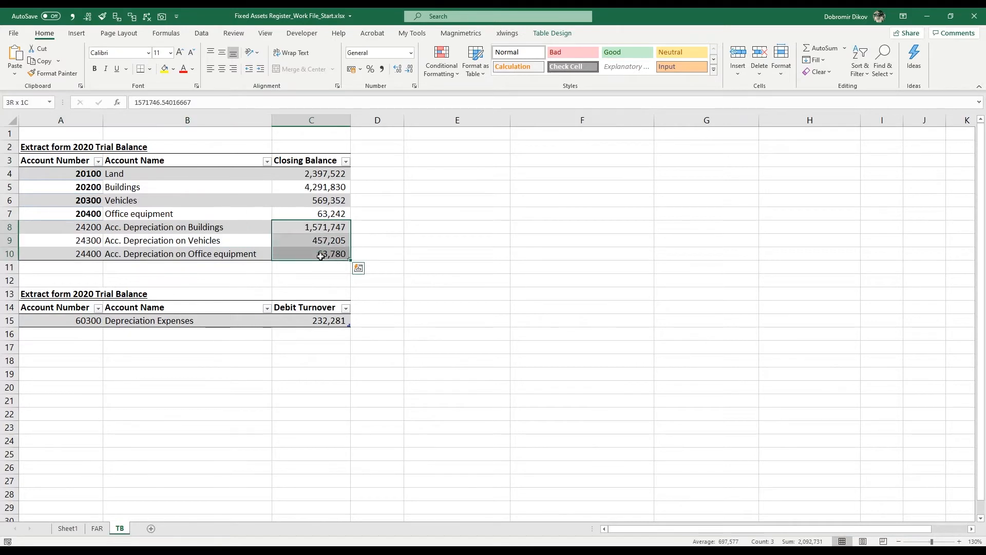
{"action": "left_click", "coordinate": [67, 528]}
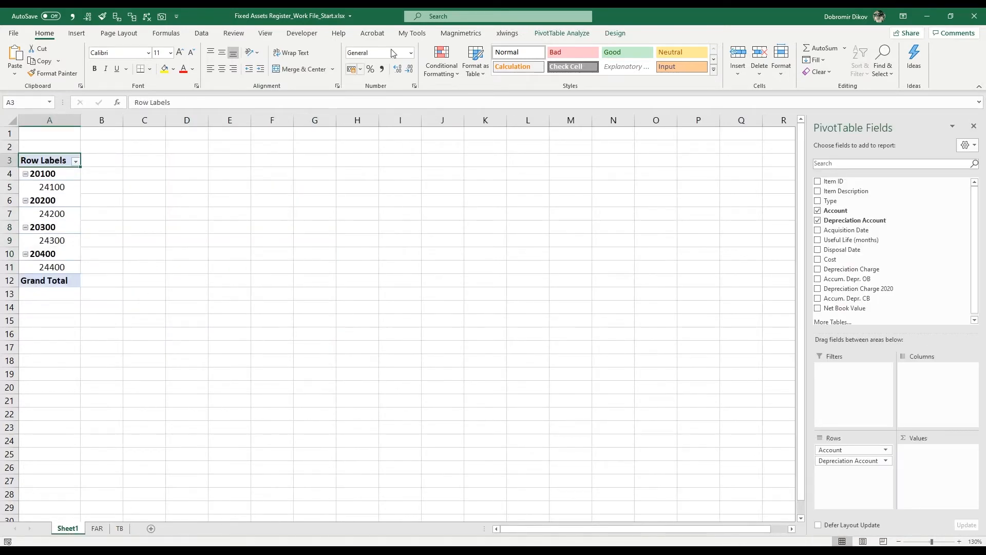
Step: Turn off all pivot subtotals from the PivotTable Design tab
{"action": "left_click", "coordinate": [614, 34]}
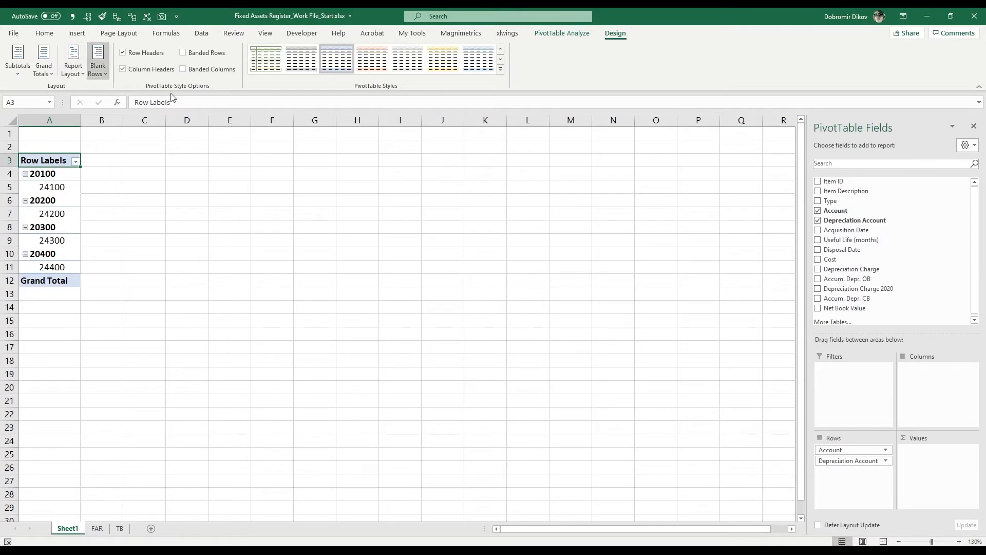
{"action": "left_click", "coordinate": [72, 60]}
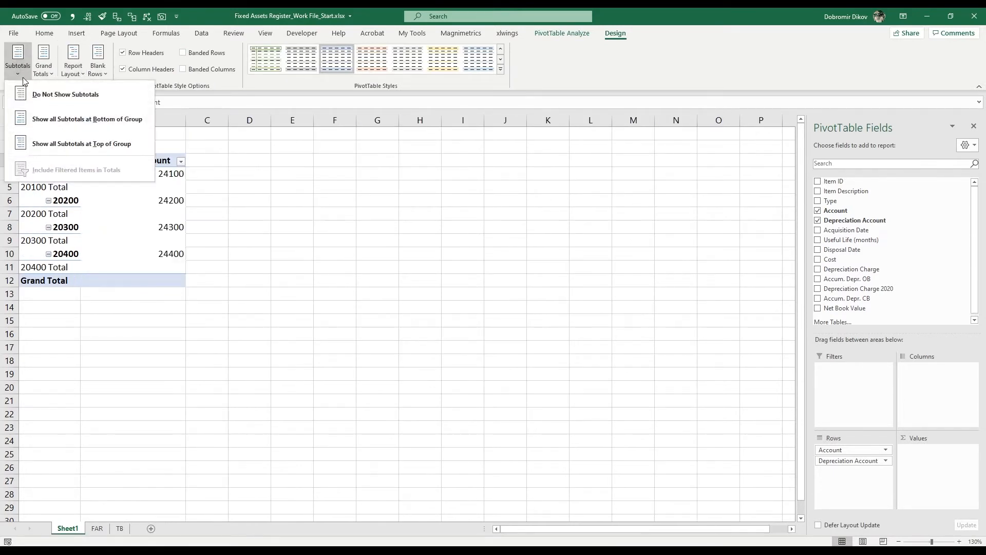
{"action": "left_click", "coordinate": [65, 94]}
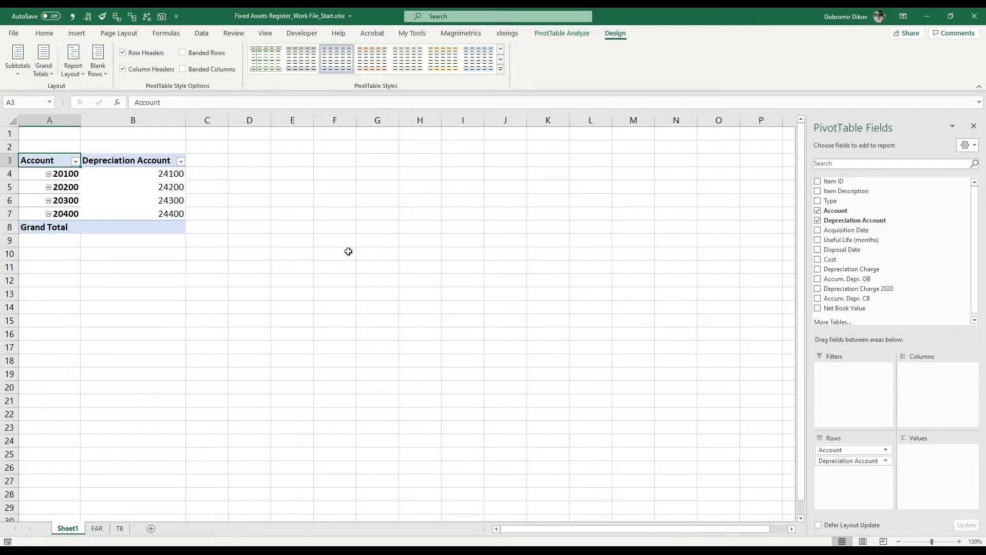
{"action": "mouse_move", "coordinate": [861, 200]}
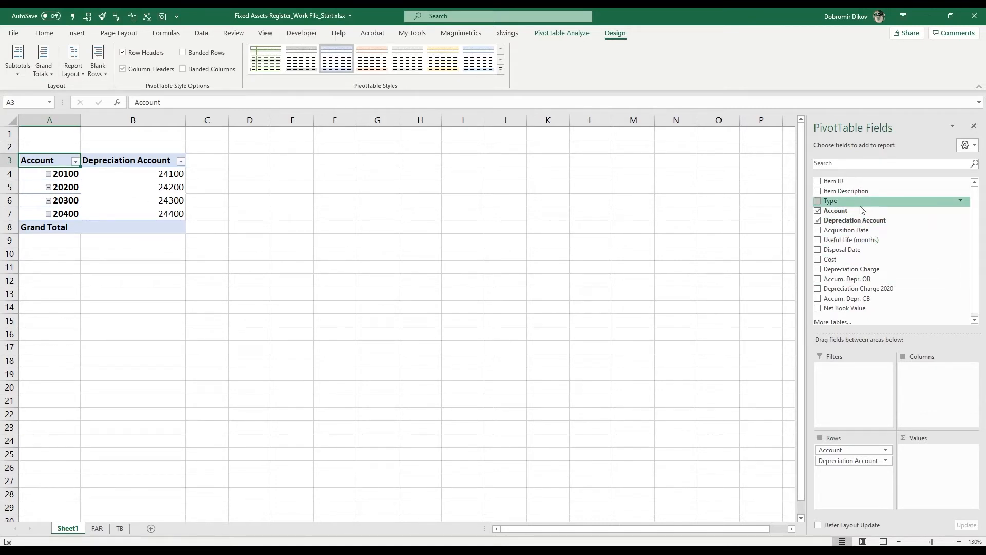
Step: Add Type to rows and sum Cost, Depreciation Charge 2020, Accum. Depr. CB and Net Book Value
{"action": "left_click", "coordinate": [818, 200]}
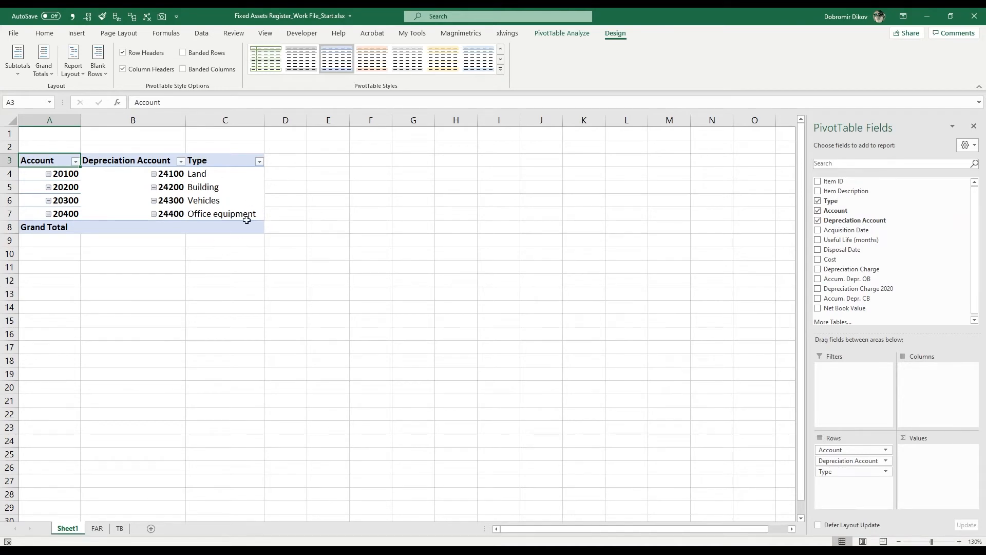
{"action": "mouse_move", "coordinate": [845, 278]}
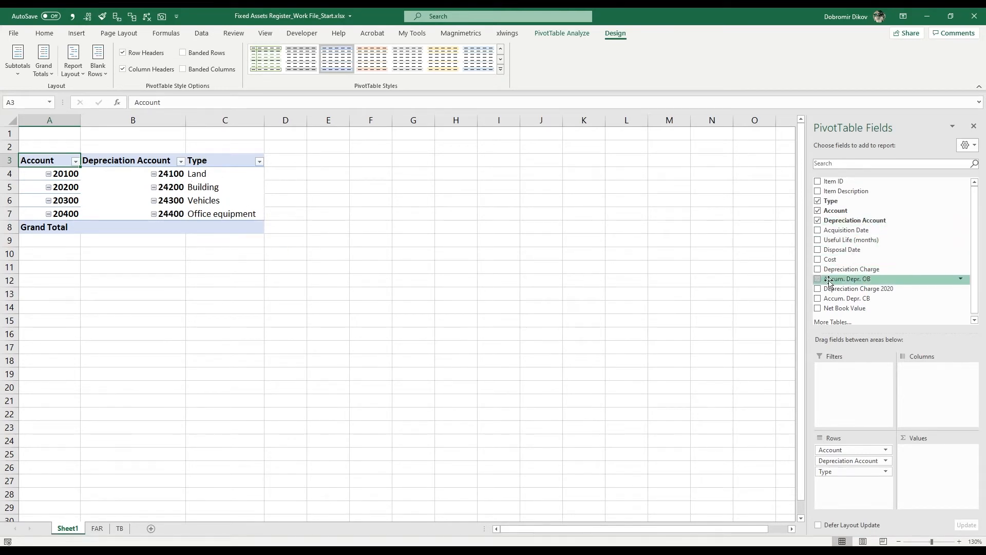
{"action": "left_click", "coordinate": [818, 259]}
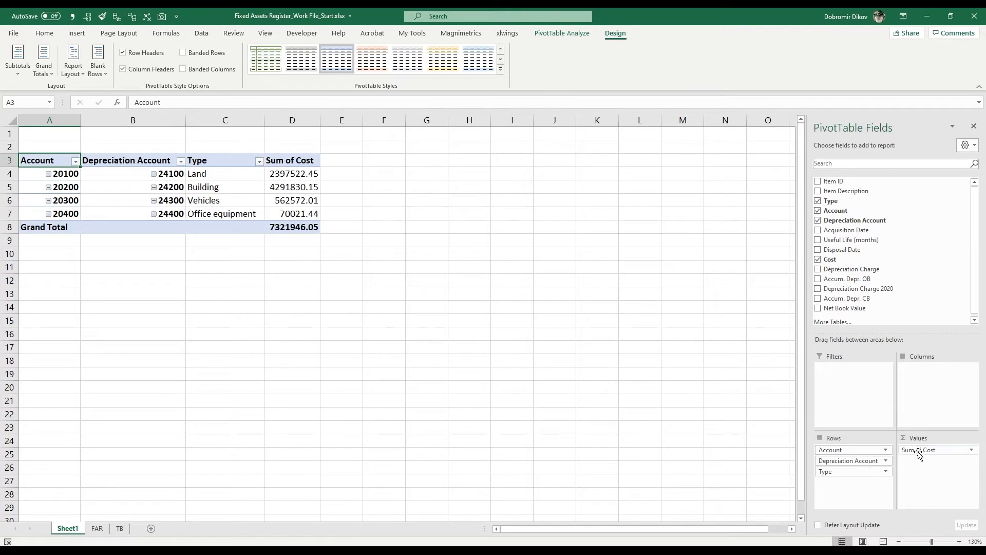
{"action": "mouse_move", "coordinate": [918, 372]}
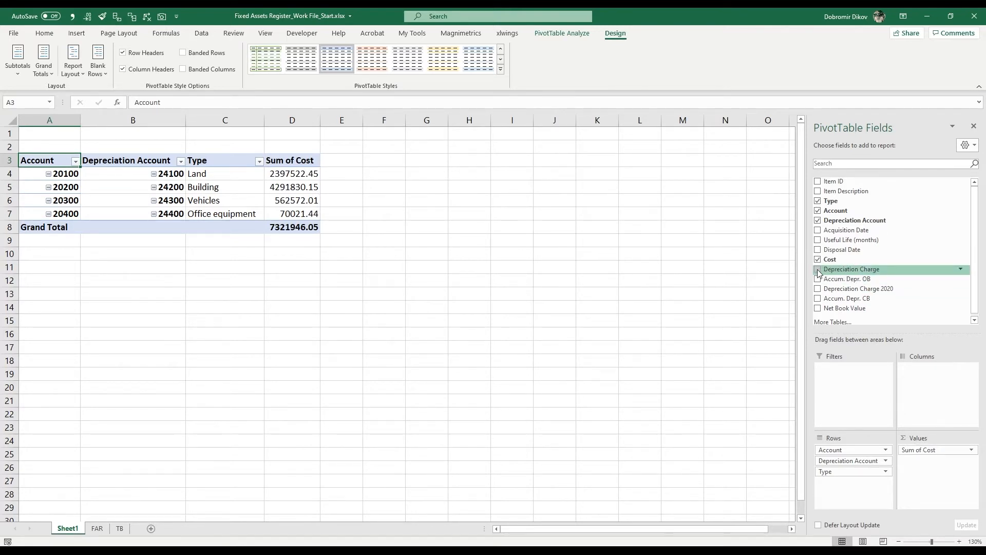
{"action": "mouse_move", "coordinate": [858, 289]}
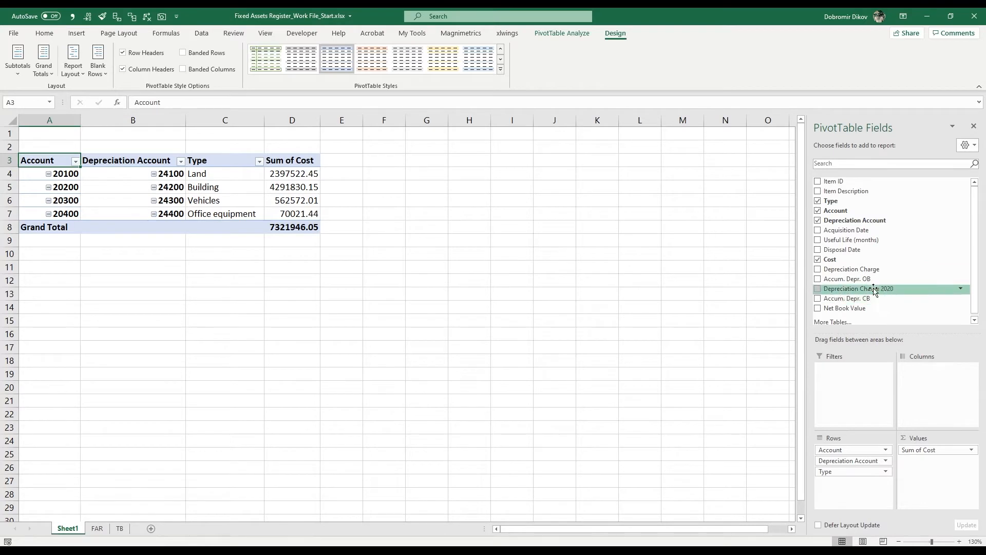
{"action": "mouse_move", "coordinate": [852, 269]}
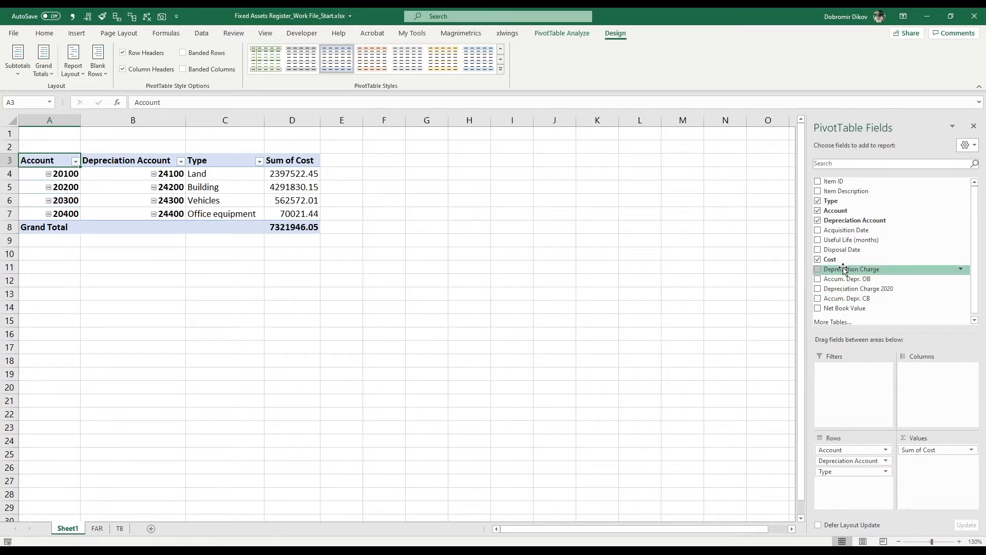
{"action": "left_click", "coordinate": [818, 288]}
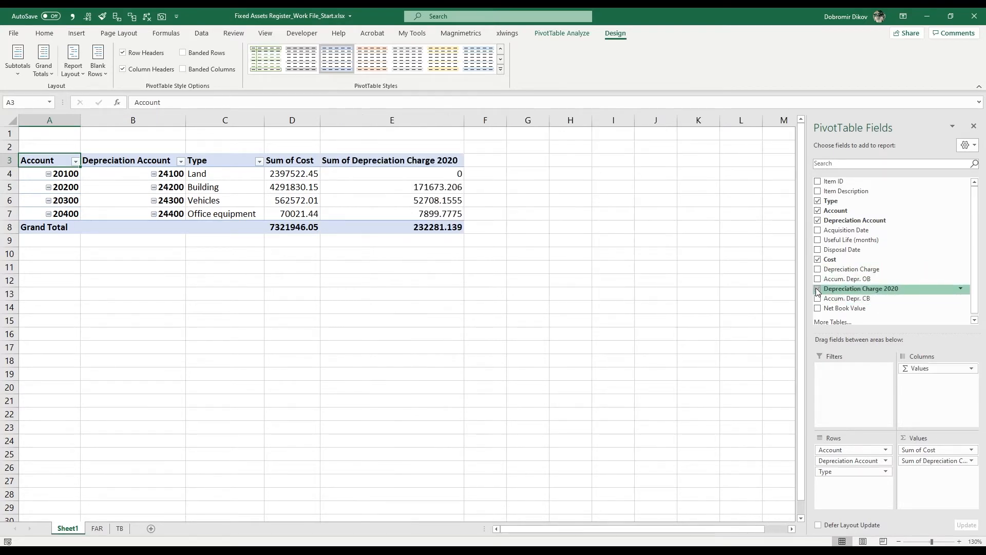
{"action": "left_click", "coordinate": [818, 288]}
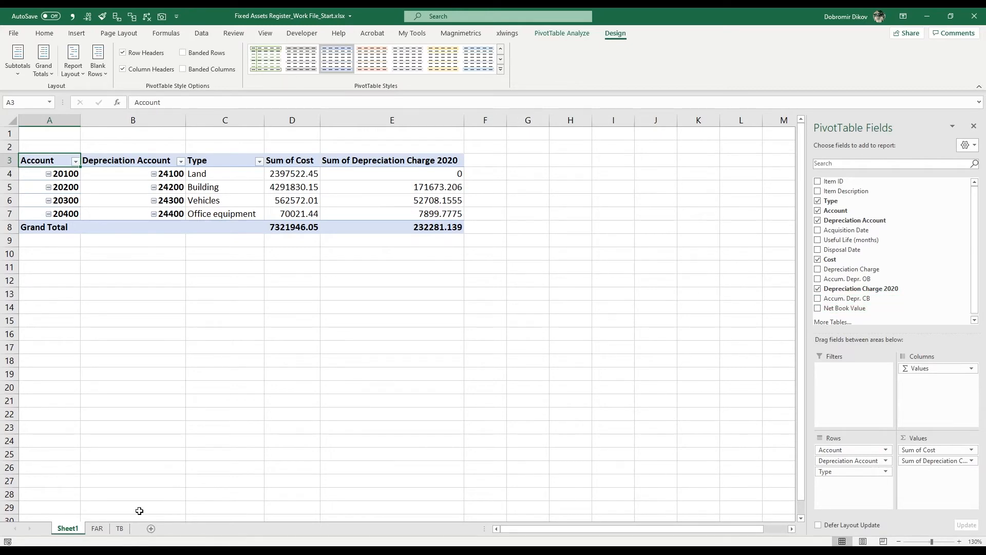
{"action": "left_click", "coordinate": [119, 530]}
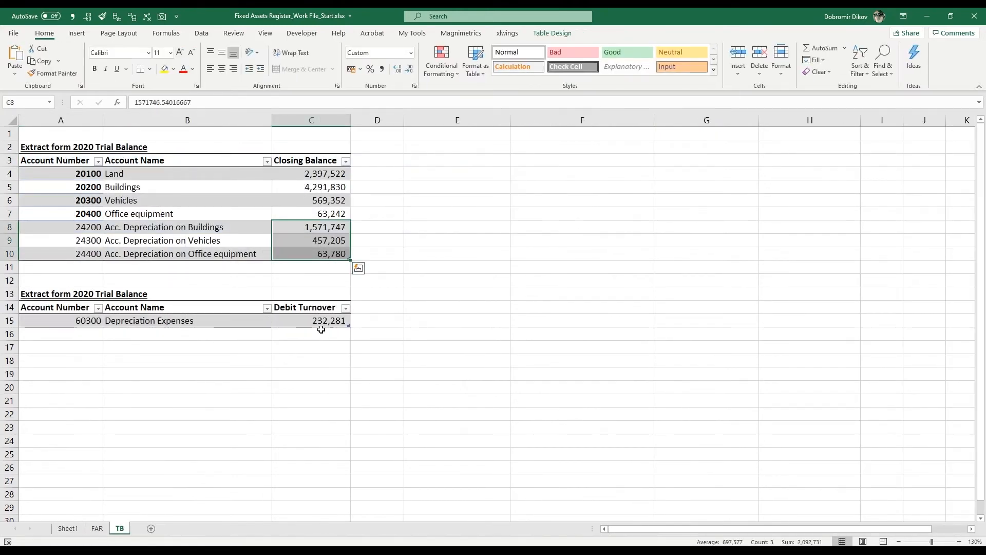
{"action": "left_click", "coordinate": [67, 527]}
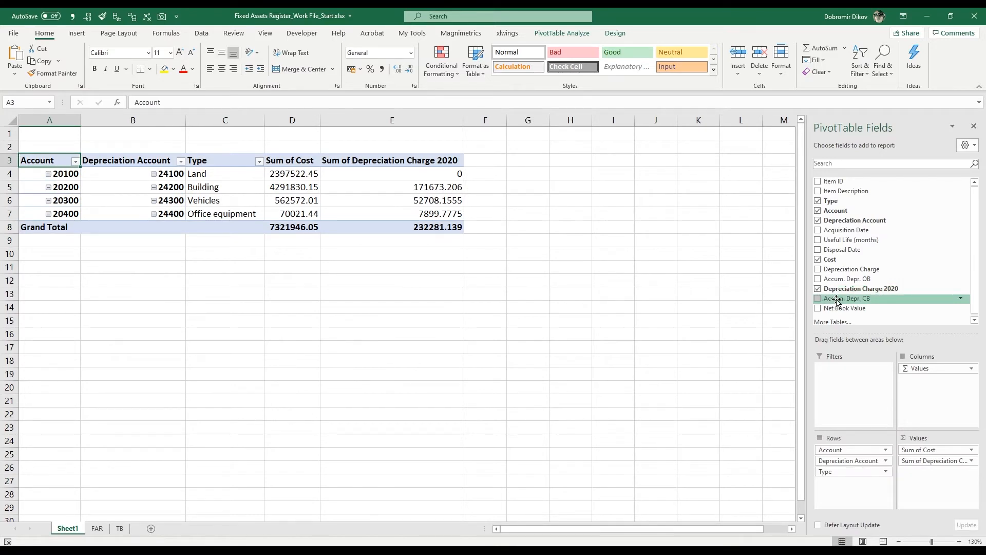
{"action": "left_click", "coordinate": [818, 297]}
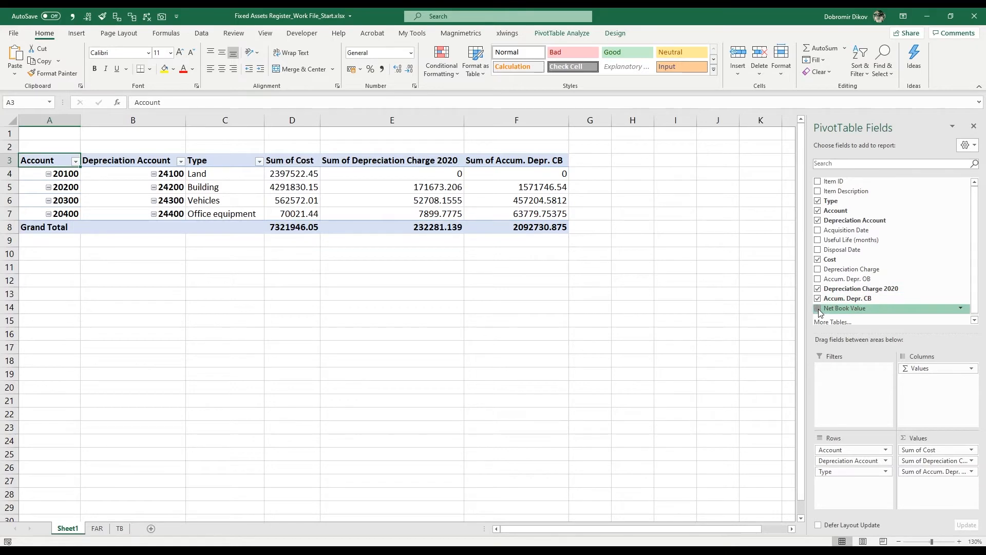
{"action": "left_click", "coordinate": [818, 307]}
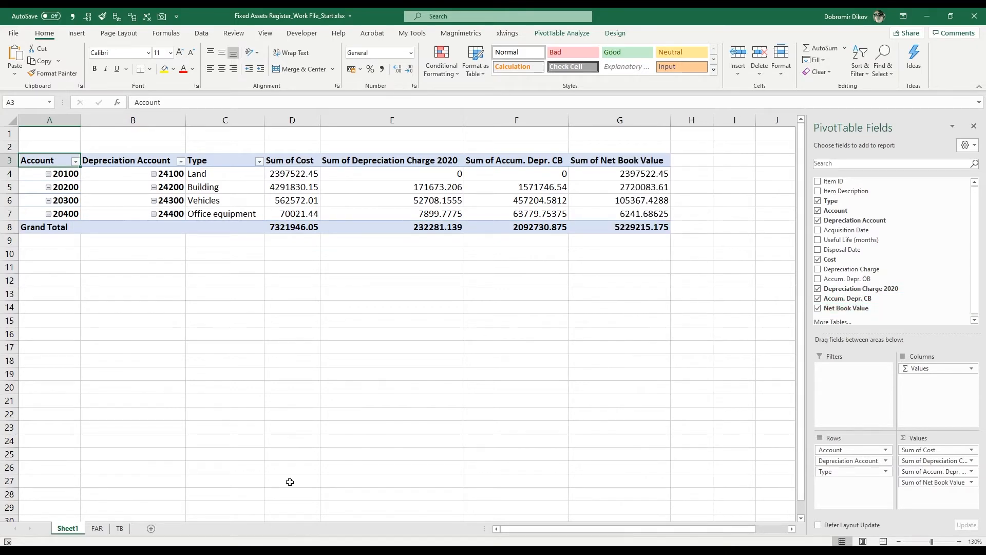
Step: Insert a blank Sheet2 and zoom in on it
{"action": "left_click", "coordinate": [151, 528]}
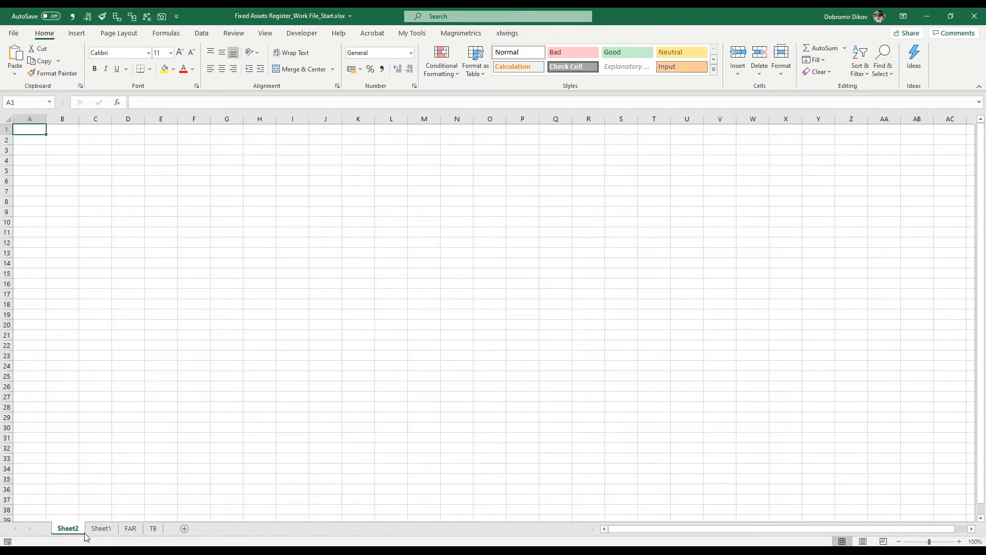
{"action": "left_click", "coordinate": [956, 541]}
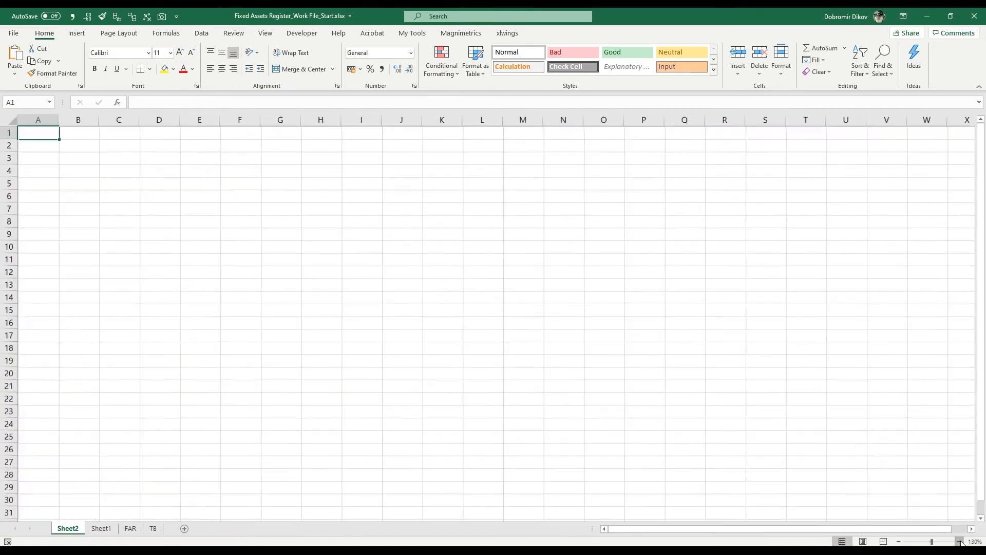
{"action": "left_click", "coordinate": [460, 34]}
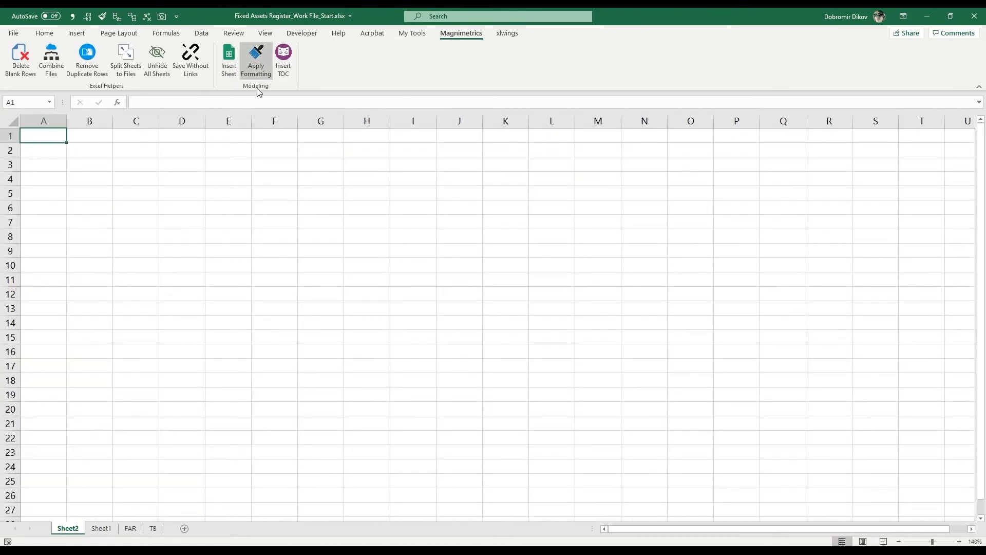
{"action": "mouse_move", "coordinate": [479, 53]}
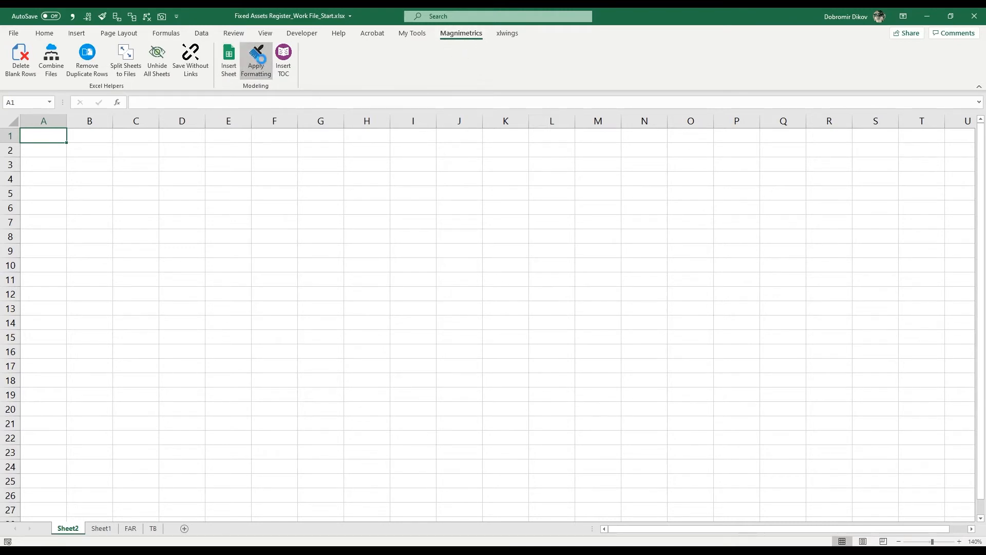
Step: Insert a Magnimetrics sheet 'FAR to TB' titled 'Reconciliation of FAR to TB', company Magnimetrics
{"action": "left_click", "coordinate": [255, 59]}
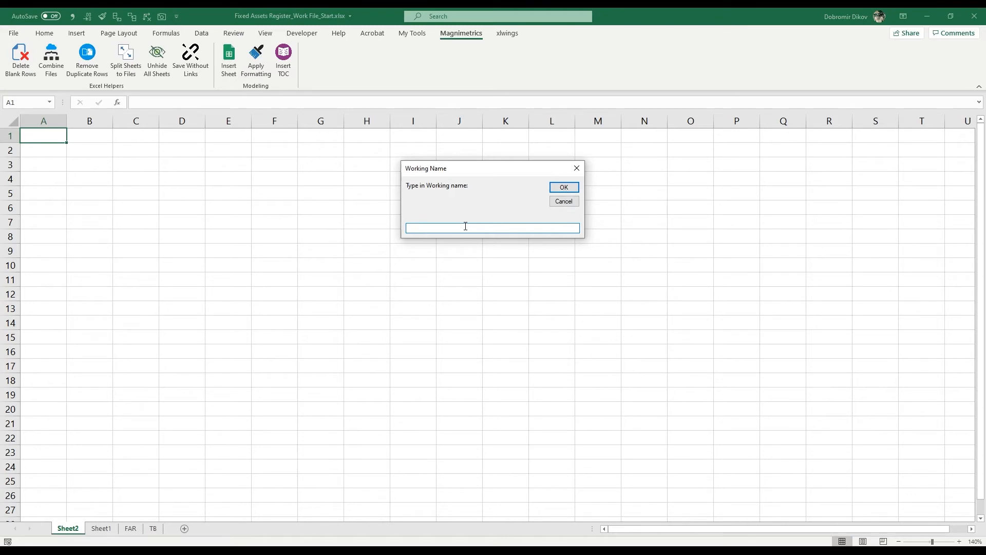
{"action": "mouse_move", "coordinate": [494, 227]}
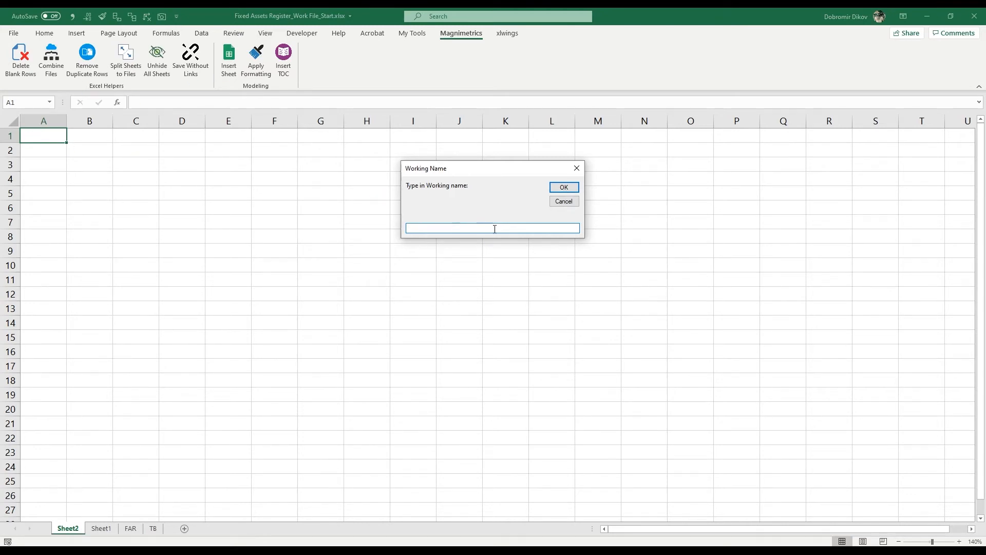
{"action": "type", "text": "Reconciliation"}
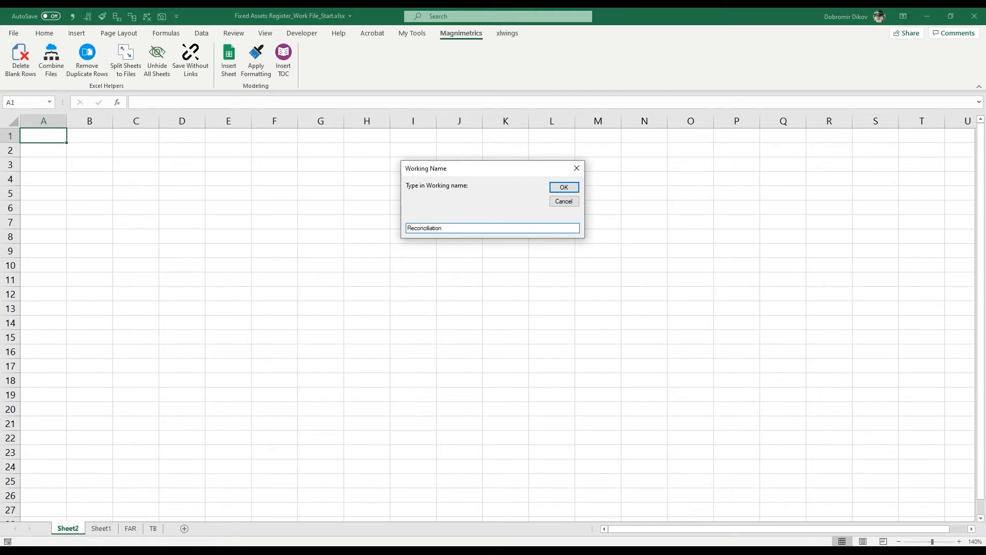
{"action": "type", "text": "of FAR to"}
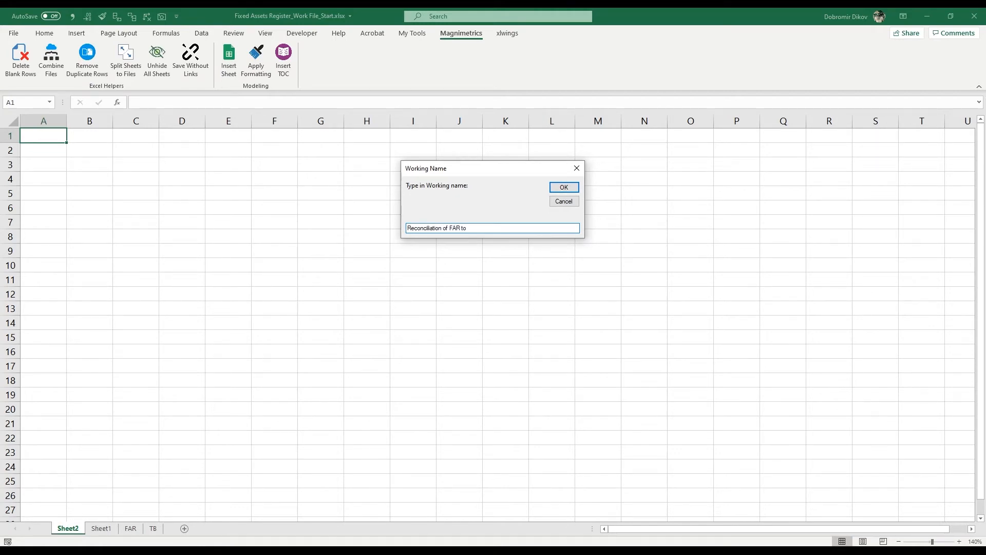
{"action": "type", "text": "TB"}
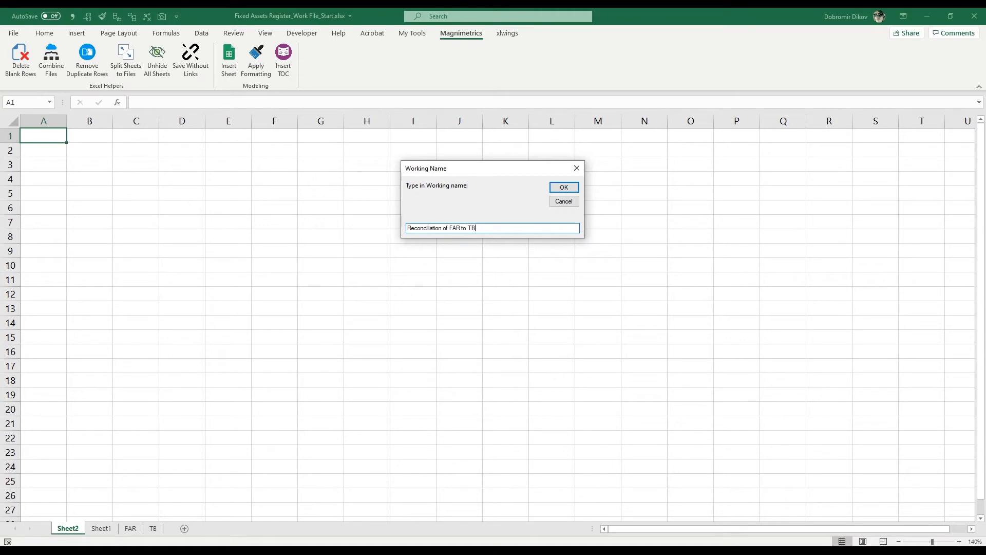
{"action": "left_click", "coordinate": [563, 188]}
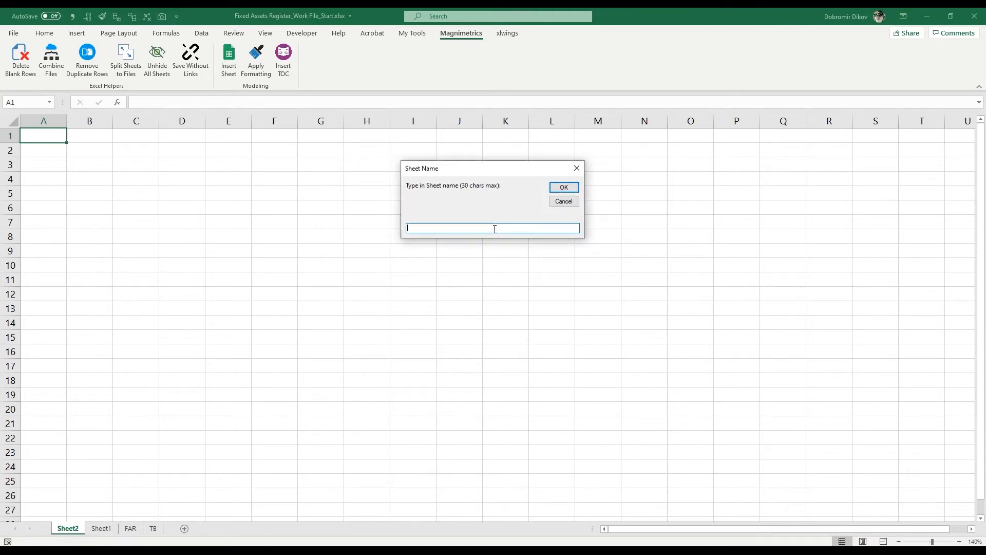
{"action": "type", "text": "FAR to TB"}
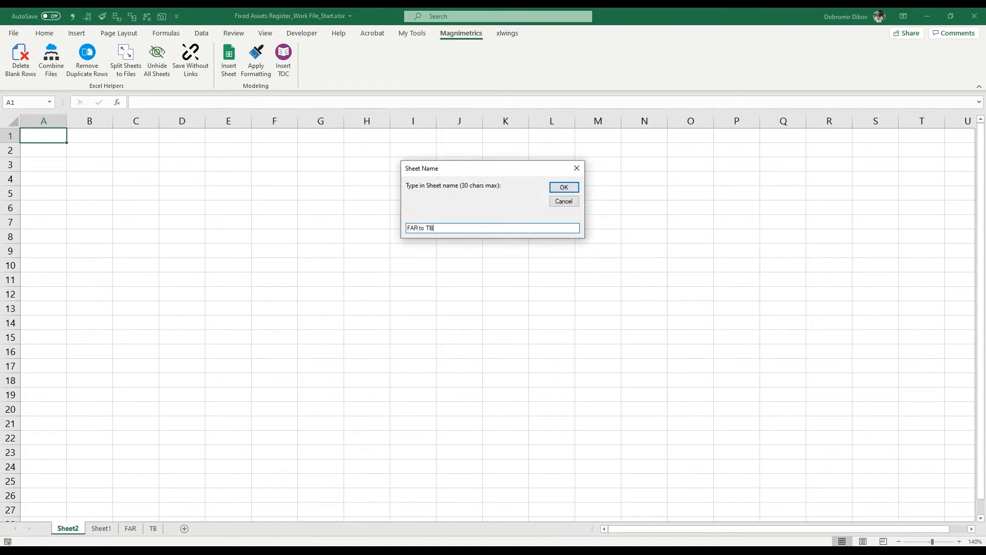
{"action": "left_click", "coordinate": [562, 187]}
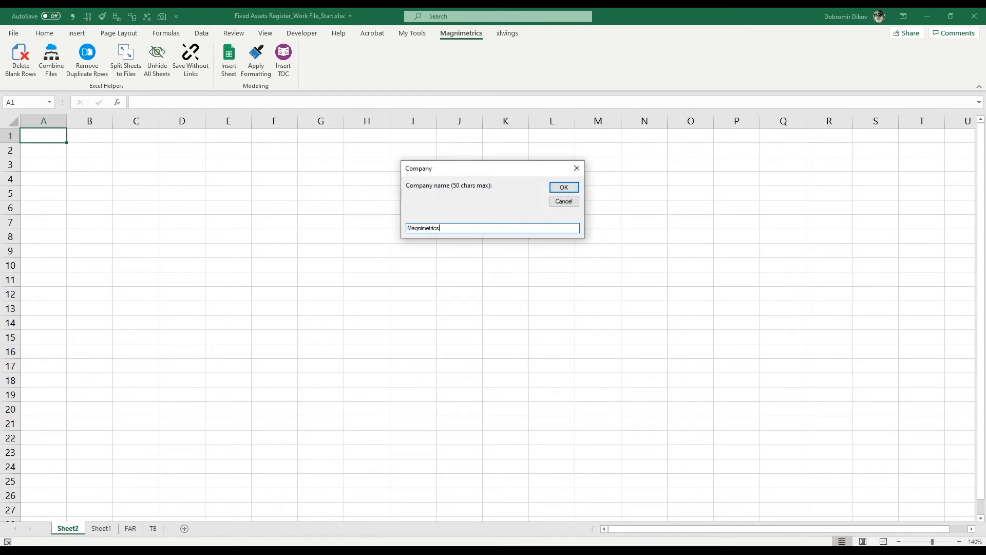
{"action": "left_click", "coordinate": [563, 187]}
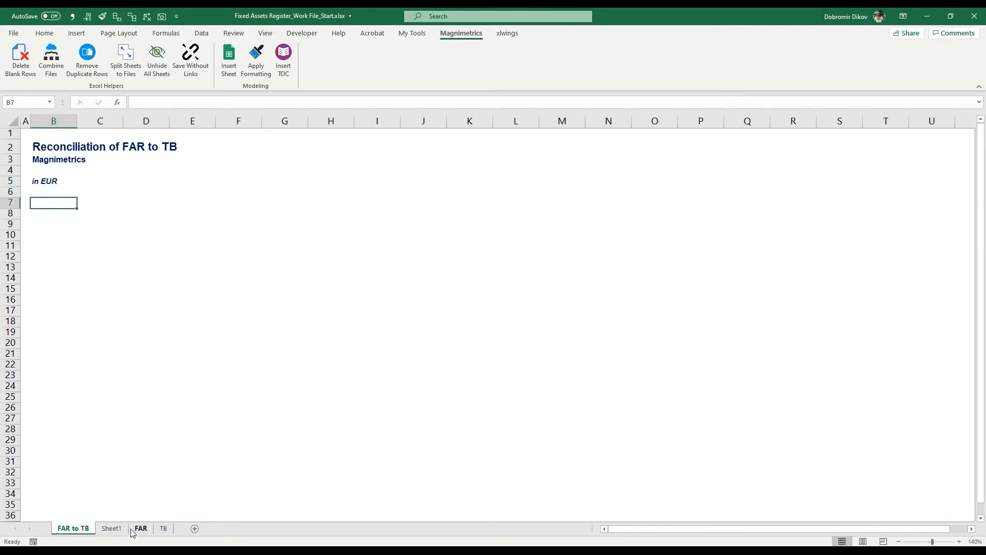
Step: Rename Sheet1 to 'Pivot Table' and copy its account rows without the Grand Total
{"action": "left_click", "coordinate": [112, 527]}
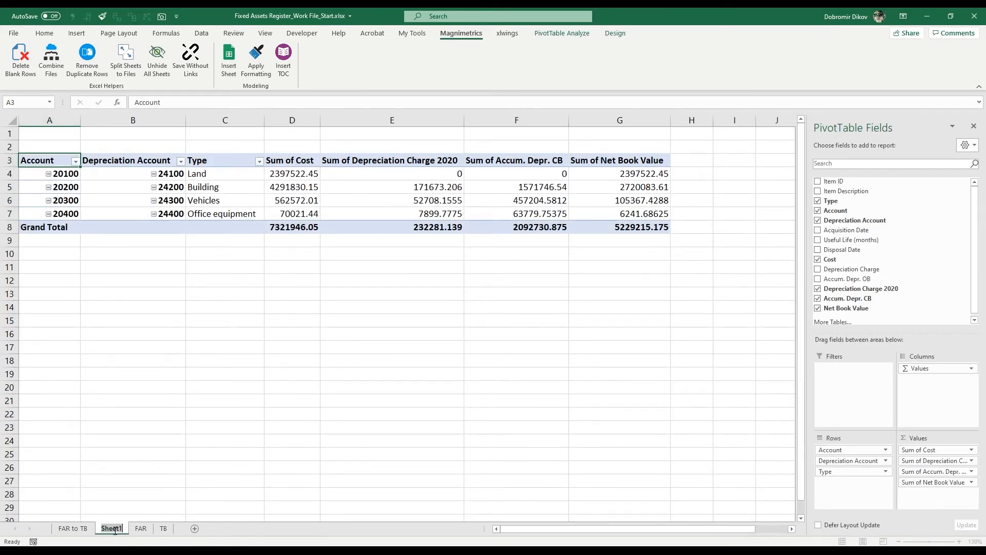
{"action": "double_click", "coordinate": [111, 529]}
{"action": "type", "text": "Pivot Table"}
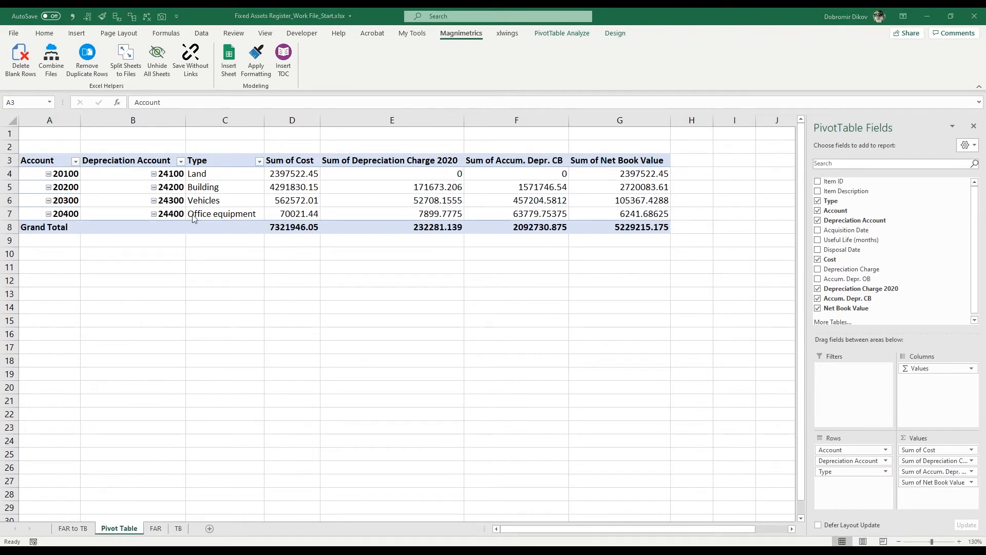
{"action": "left_click_drag", "start_coordinate": [36, 160], "coordinate": [620, 226]}
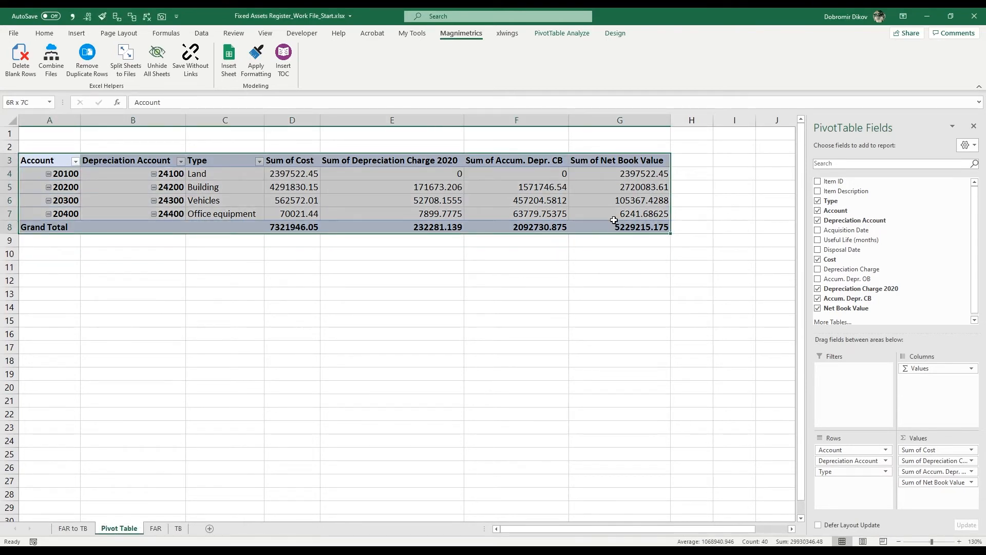
{"action": "left_click", "coordinate": [50, 160]}
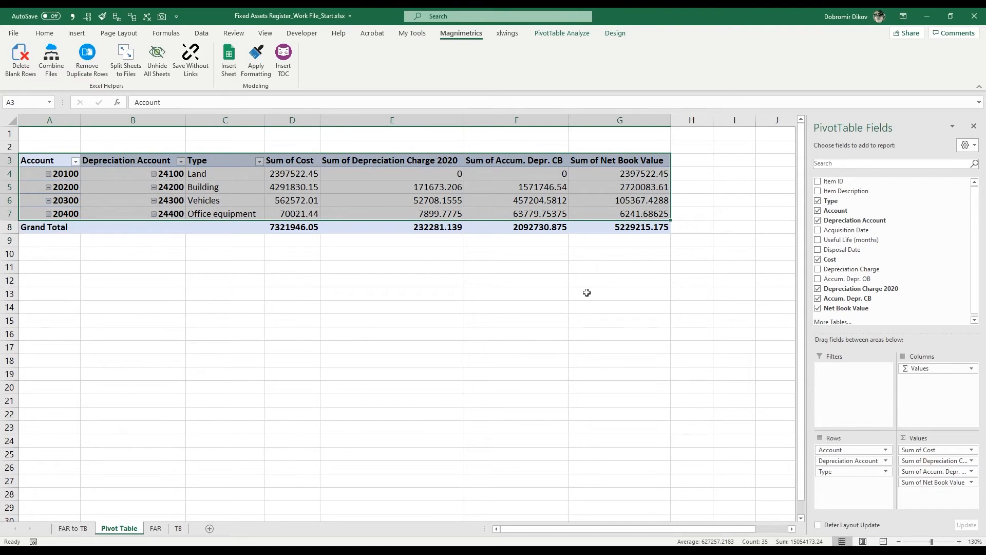
{"action": "key", "text": "ctrl+c"}
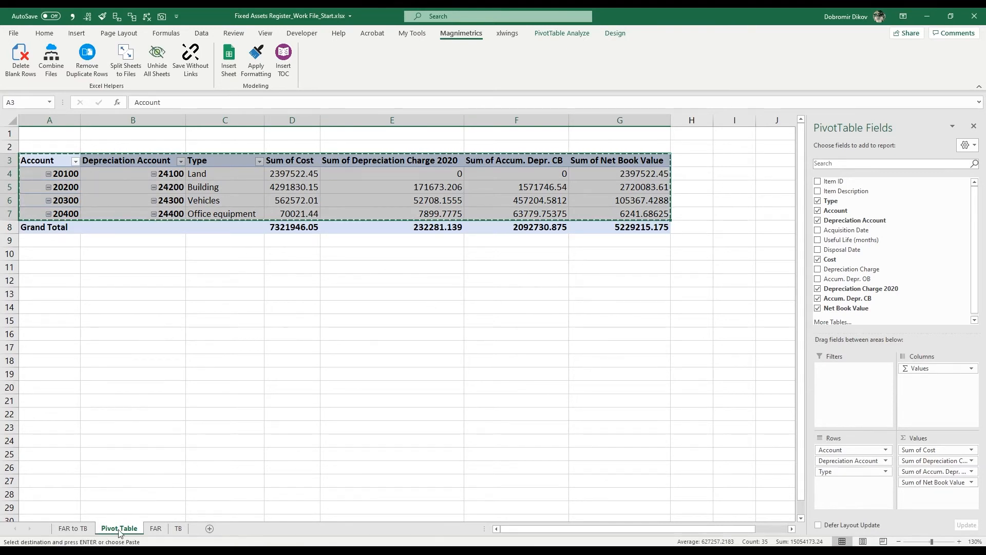
{"action": "left_click", "coordinate": [73, 529]}
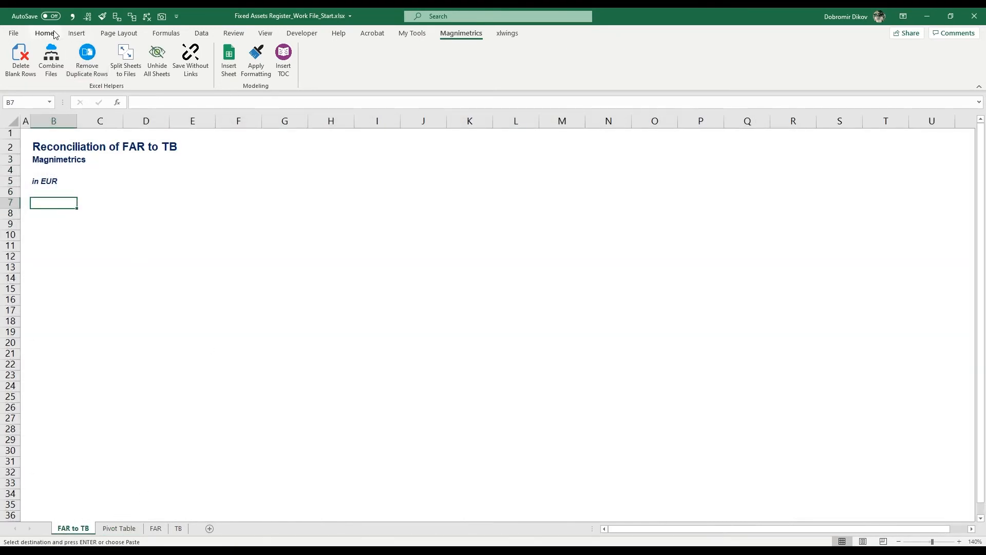
{"action": "left_click", "coordinate": [14, 60]}
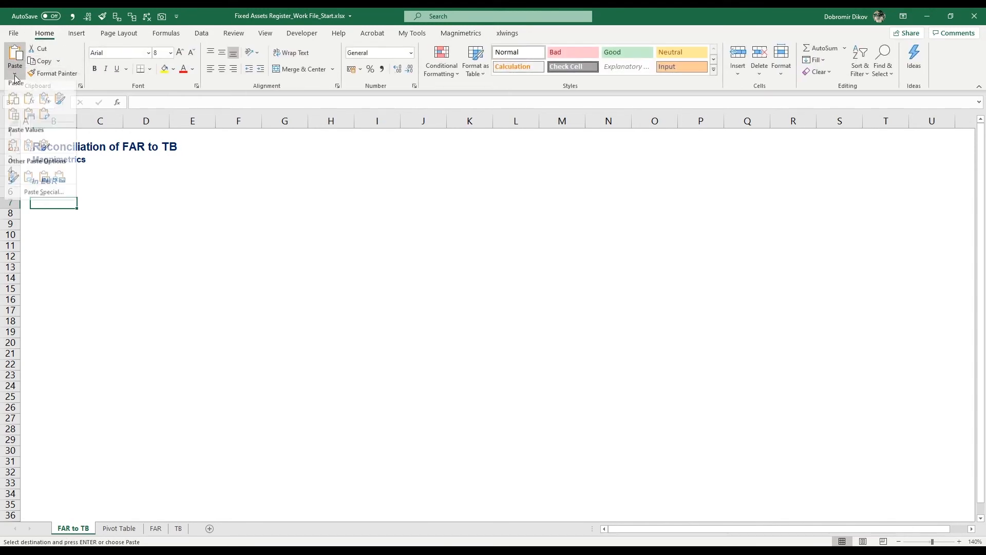
Step: Paste the pivot rows as values and strip 'Sum of' from the column headers
{"action": "left_click", "coordinate": [11, 98]}
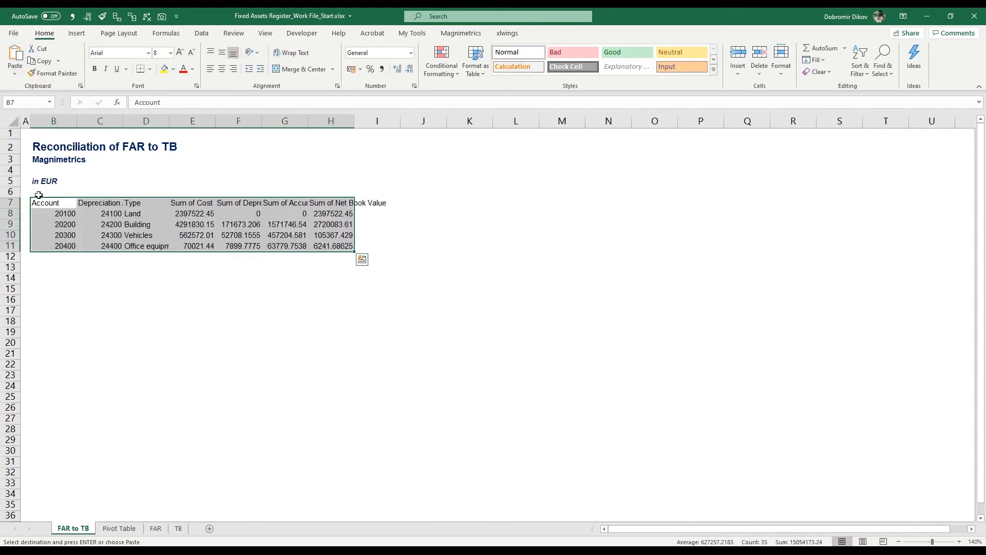
{"action": "left_click", "coordinate": [53, 202]}
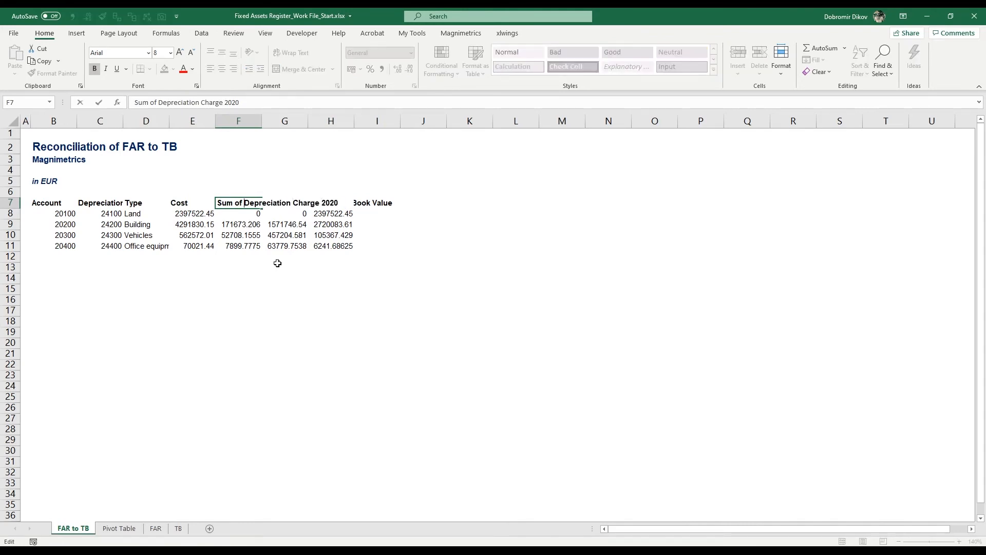
{"action": "left_click", "coordinate": [284, 202]}
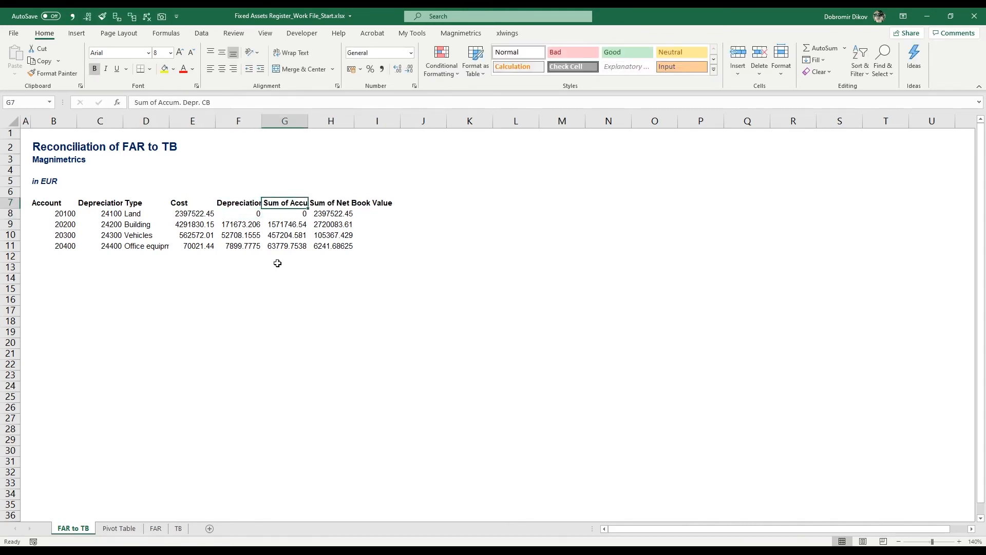
{"action": "double_click", "coordinate": [284, 202]}
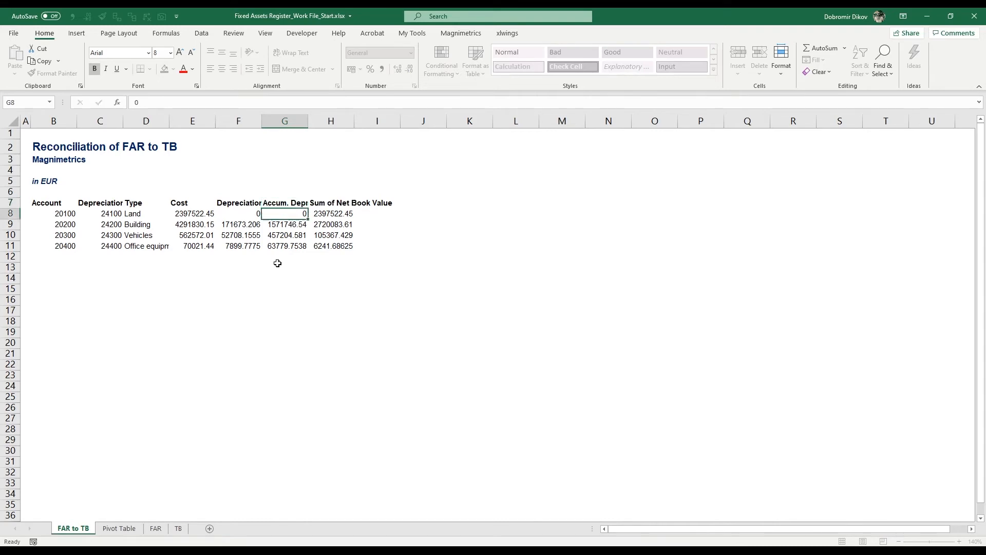
{"action": "left_click", "coordinate": [330, 203]}
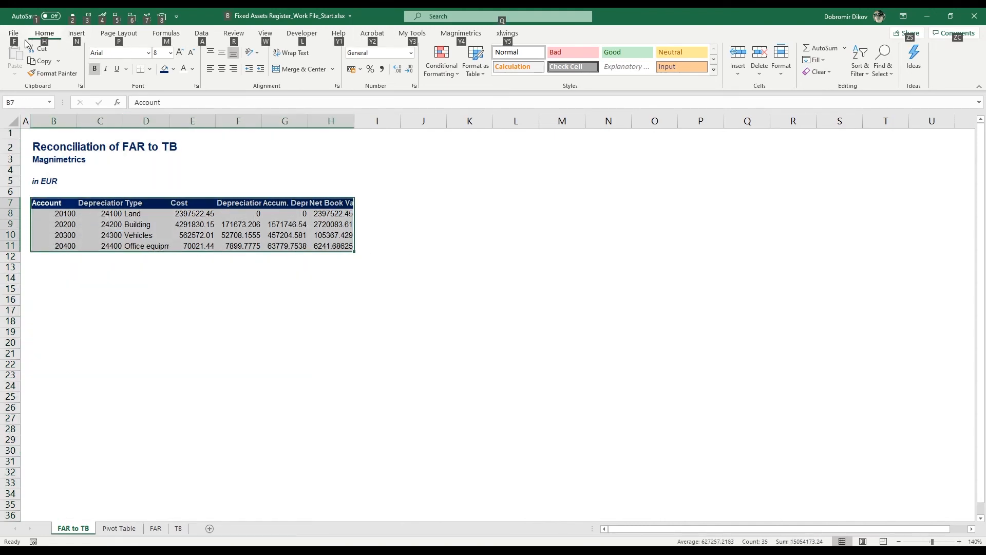
Step: AutoFit all table columns, then start applying whole-number comma formatting to amounts
{"action": "key", "text": "alt"}
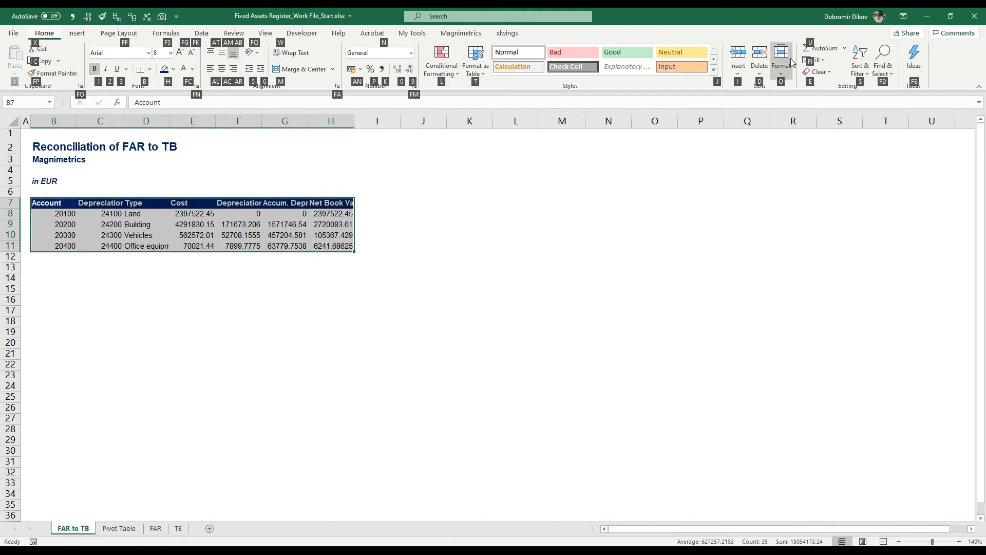
{"action": "left_click", "coordinate": [780, 59]}
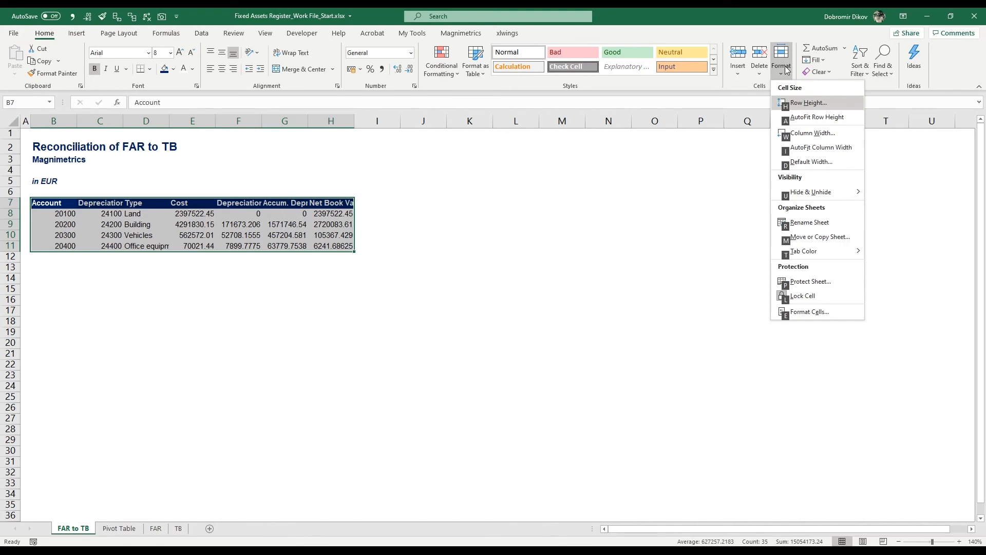
{"action": "mouse_move", "coordinate": [820, 147]}
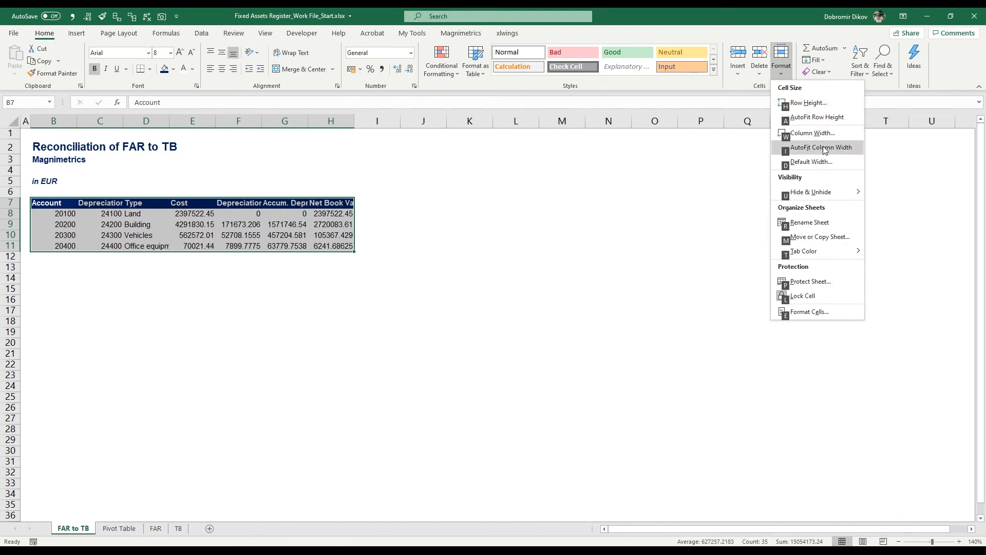
{"action": "left_click", "coordinate": [819, 147]}
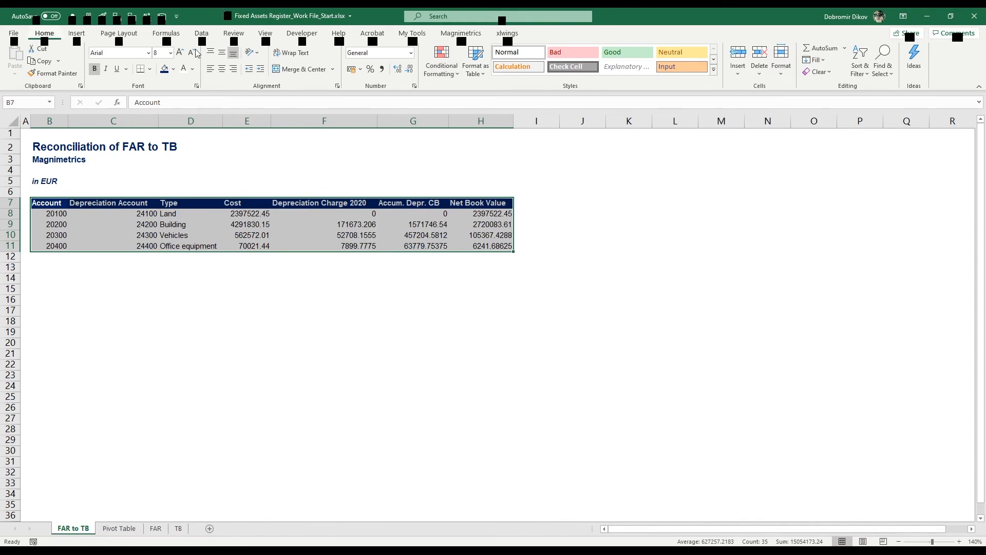
{"action": "key", "text": "alt"}
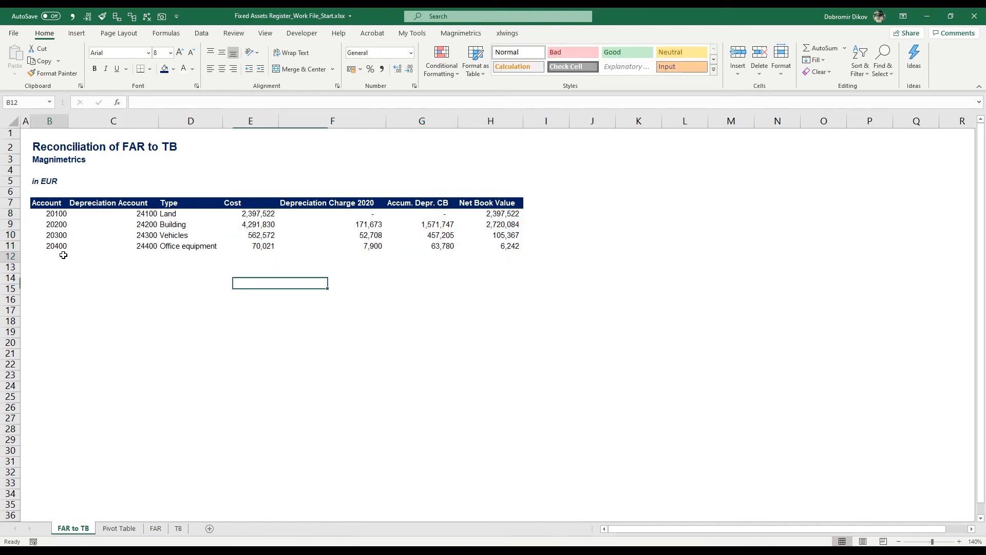
Step: Label B12 'Totals' and sum E8:E11 across columns E to H (cost 7,321,946, book value 5,229,215)
{"action": "type", "text": "Totals"}
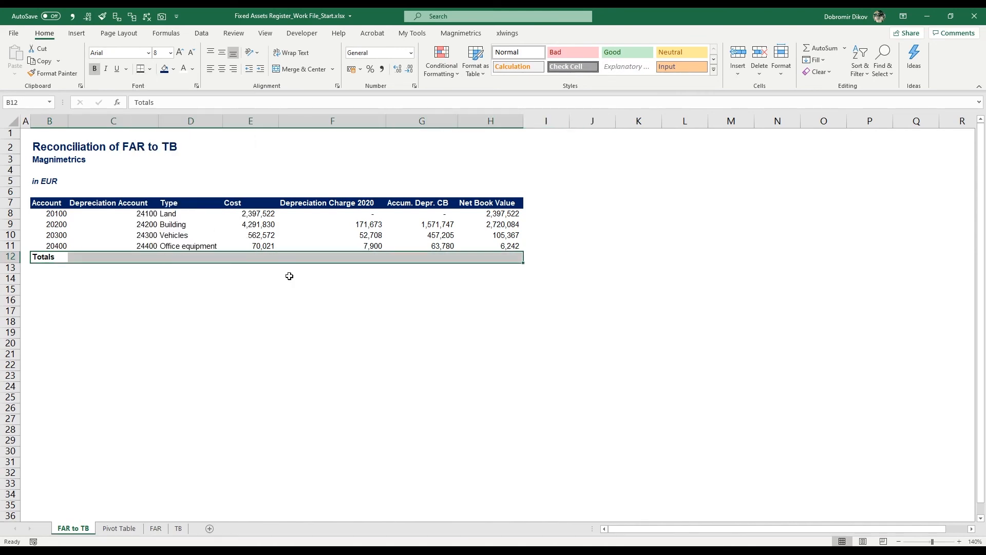
{"action": "type", "text": "=SUM(E8:E11"}
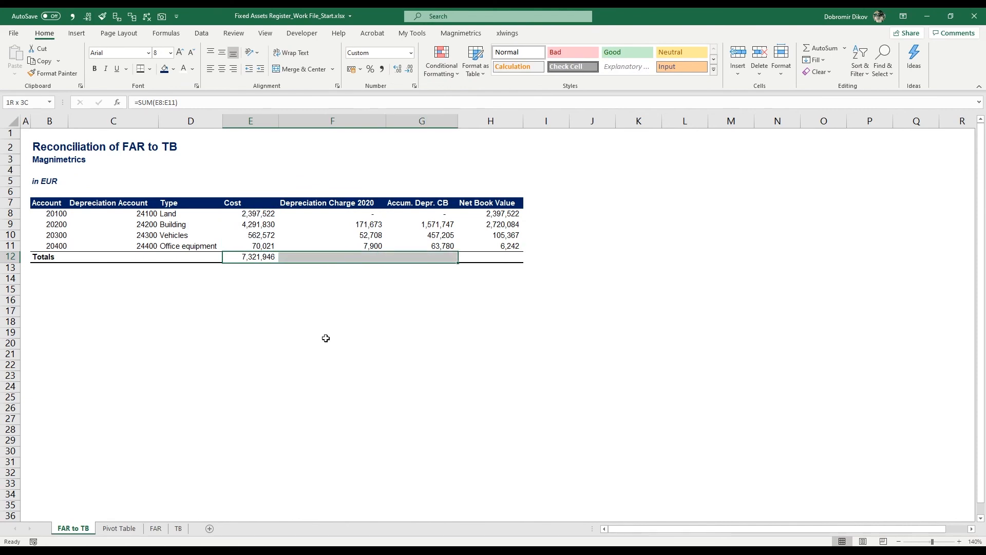
{"action": "left_click", "coordinate": [250, 256]}
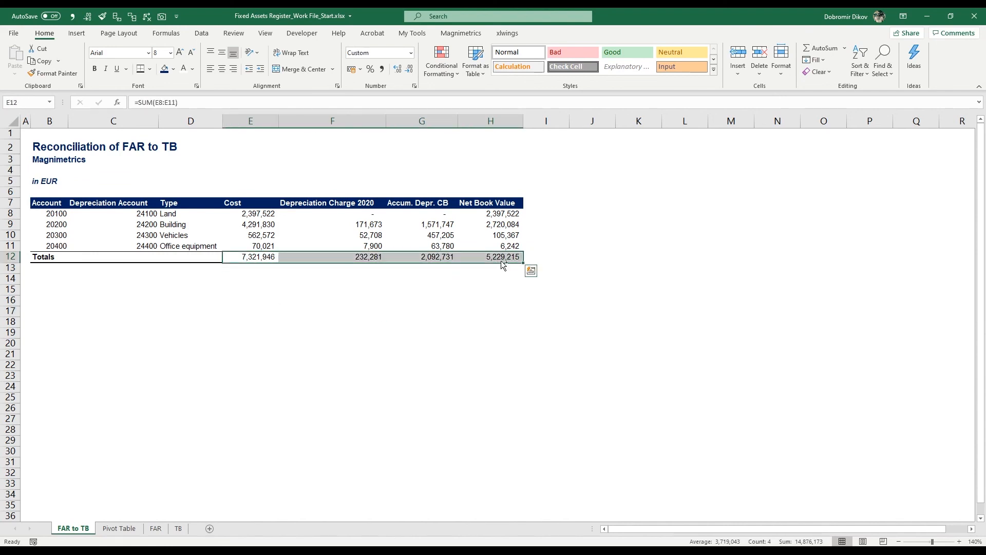
{"action": "left_click", "coordinate": [421, 311]}
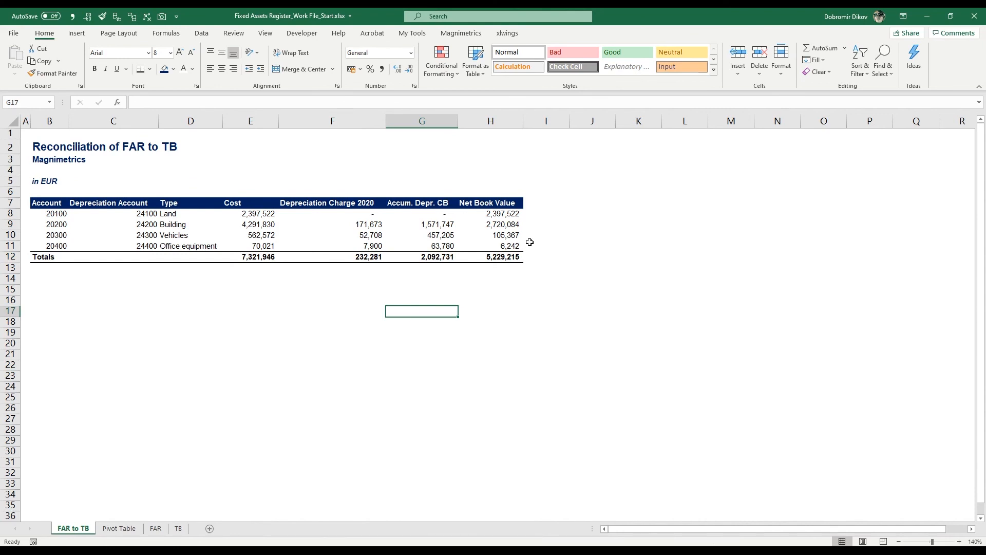
{"action": "mouse_move", "coordinate": [196, 447]}
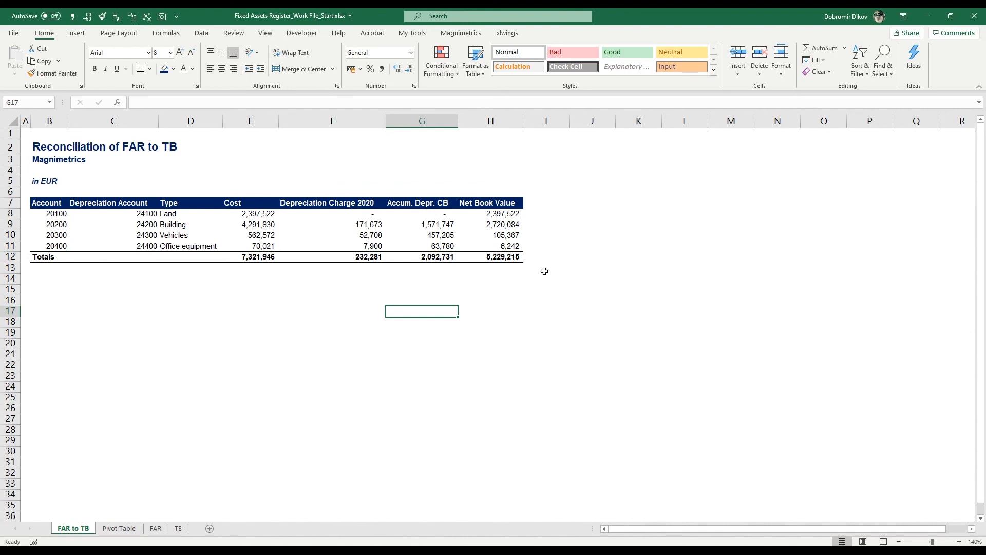
{"action": "mouse_move", "coordinate": [580, 244]}
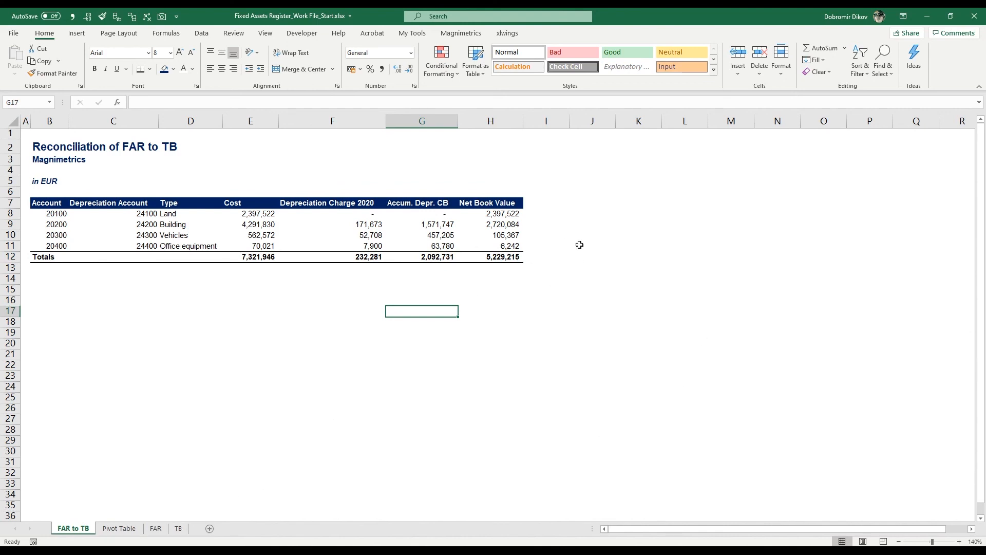
{"action": "mouse_move", "coordinate": [543, 252]}
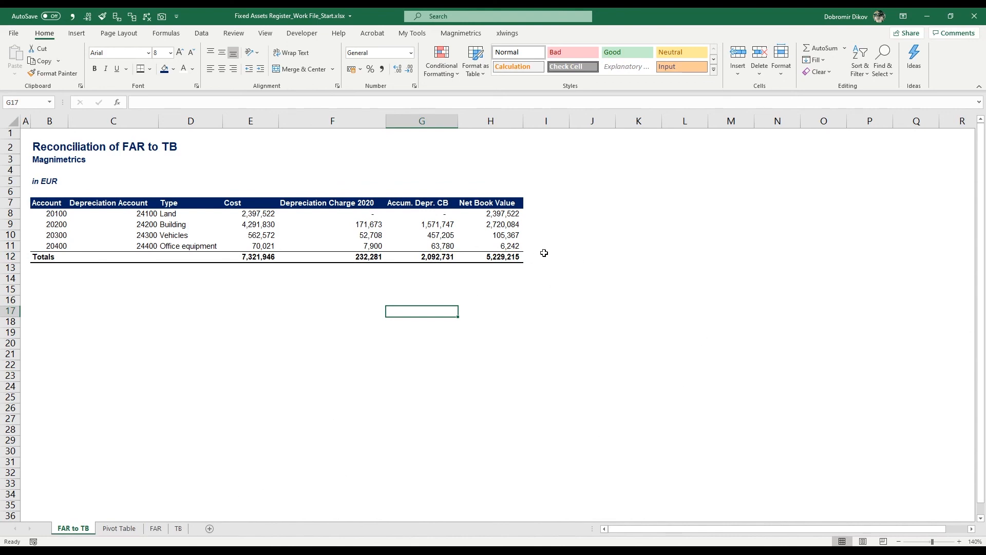